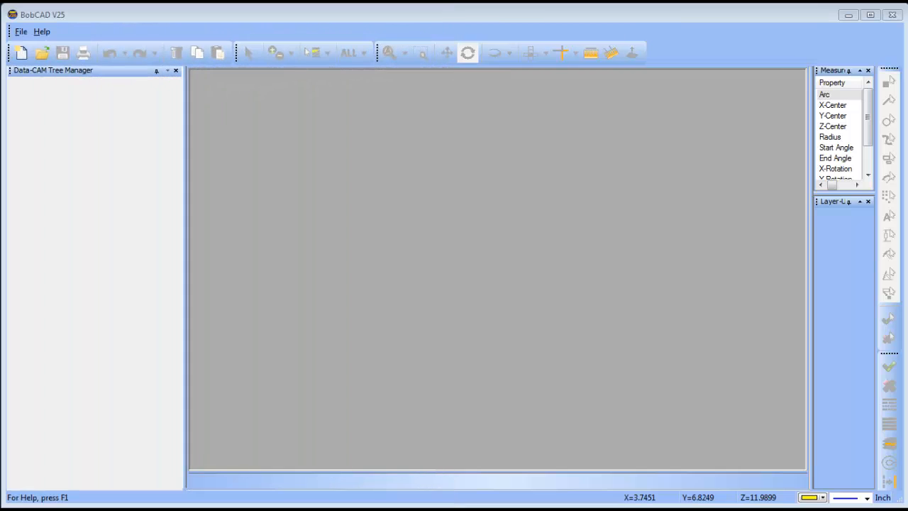
pyautogui.moveTo(51, 91)
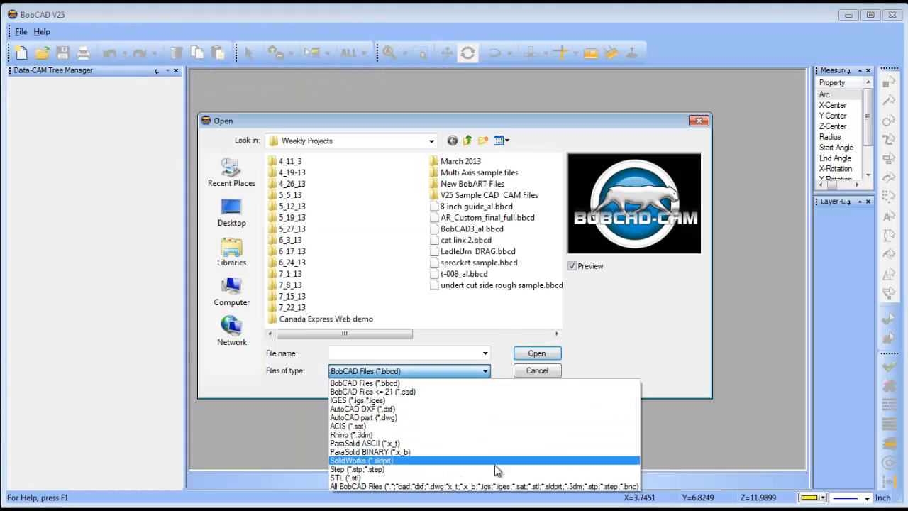
# Import the SolidWorks (*.sldprt) helical part 'Pm 1 s' and view it along its axis.
pyautogui.click(362, 456)
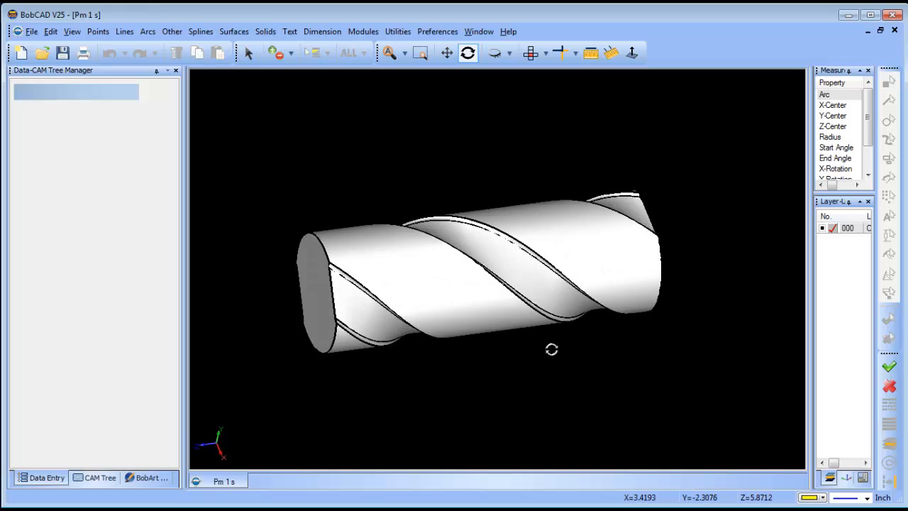
pyautogui.moveTo(551, 348); pyautogui.dragTo(551, 318)
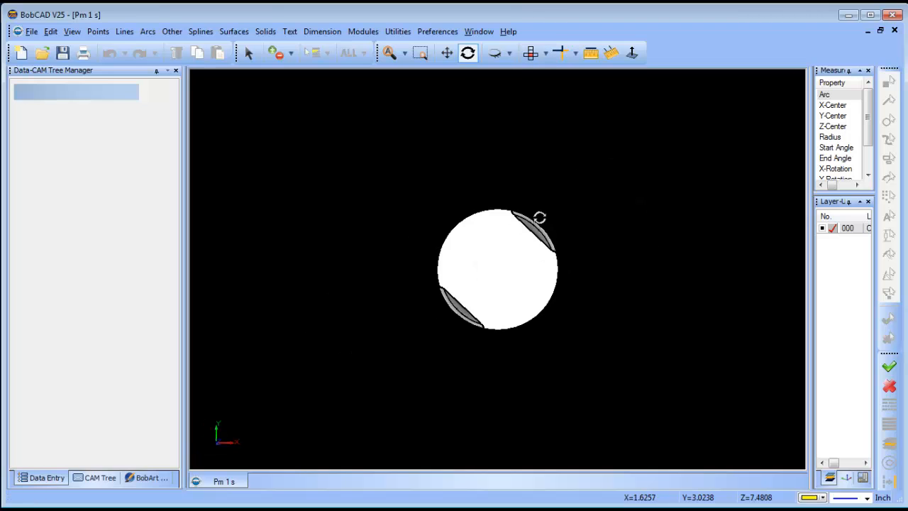
# Rotate the part 90° about origin 0,0,0 and orbit to an angled 3D view.
pyautogui.click(398, 31)
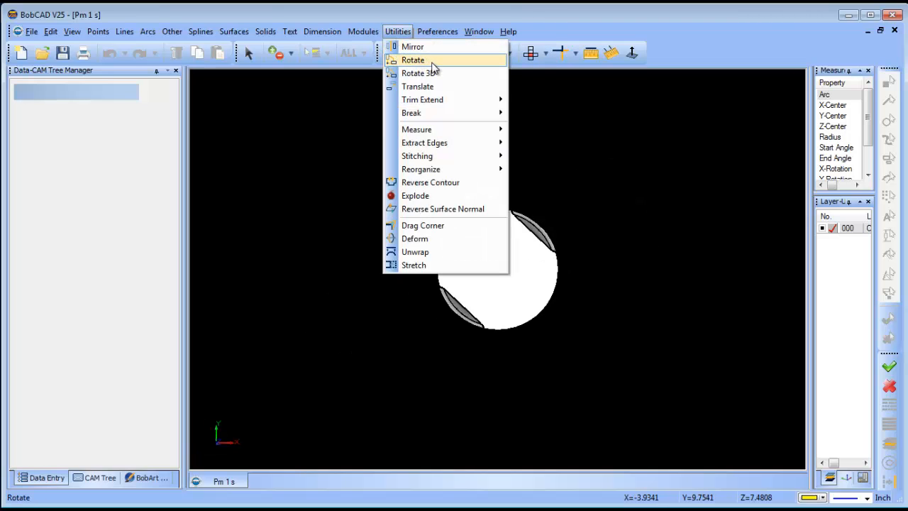
pyautogui.click(412, 60)
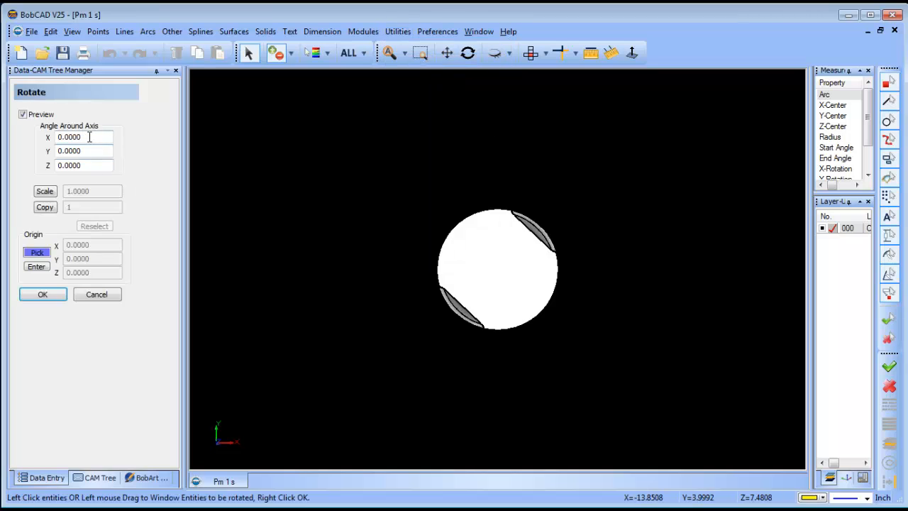
pyautogui.write('90')
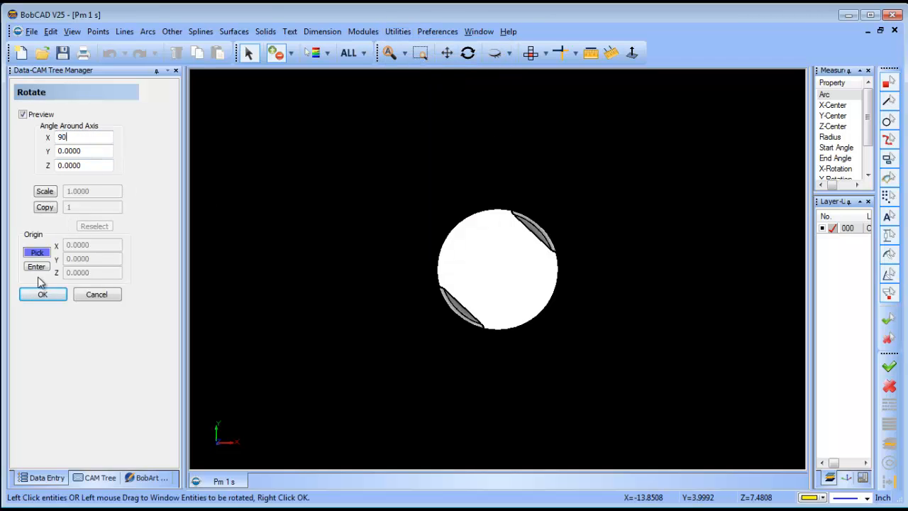
pyautogui.click(36, 266)
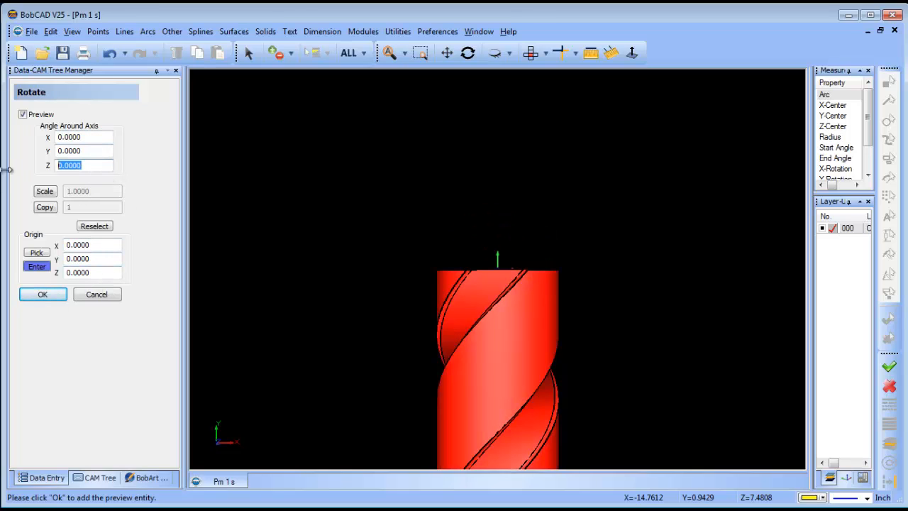
pyautogui.click(42, 294)
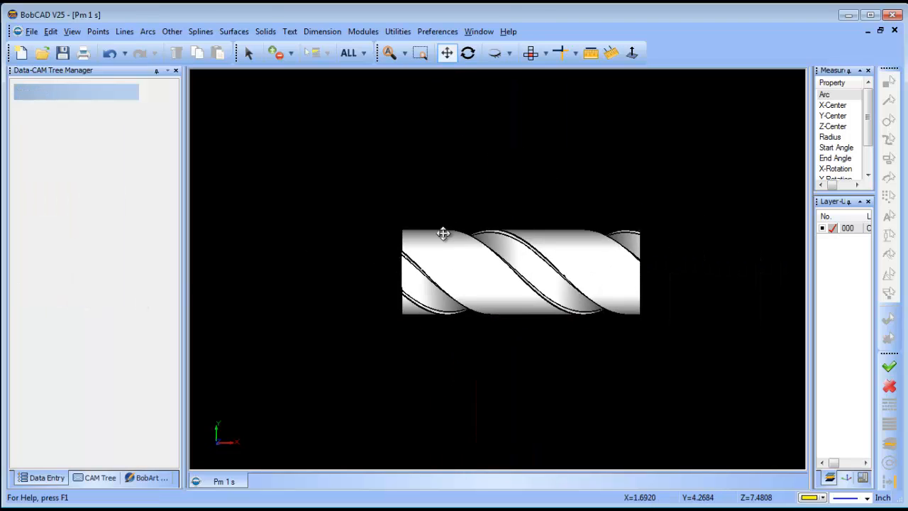
pyautogui.moveTo(443, 234); pyautogui.dragTo(578, 333)
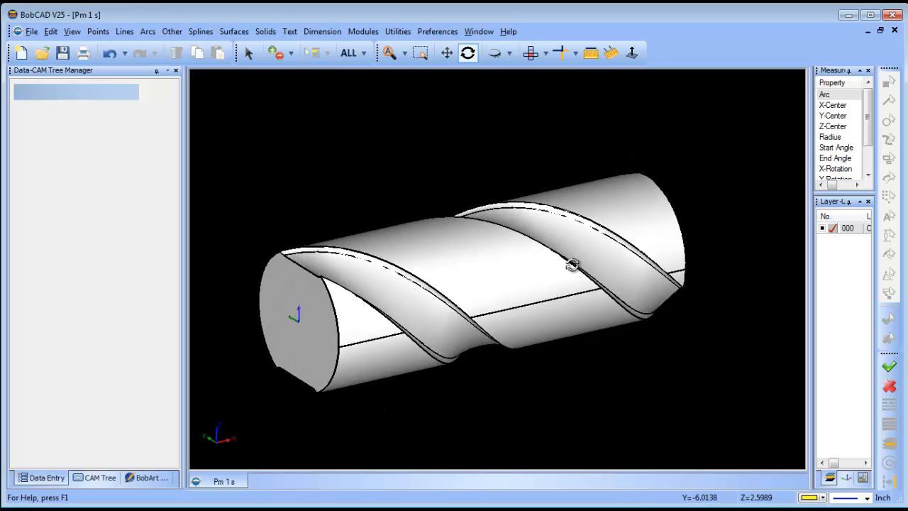
# Define a Cylindrical milling stock with X Axis extrusion direction and confirm Machine Setup.
pyautogui.click(99, 478)
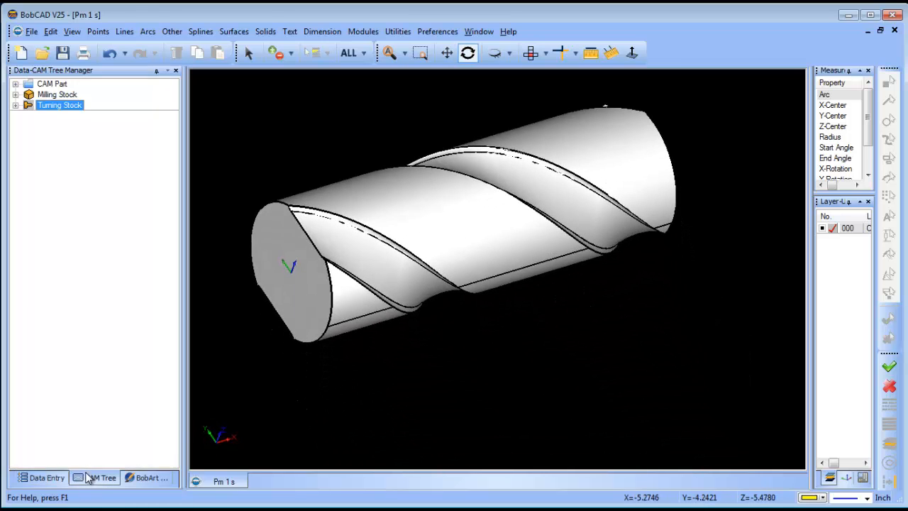
pyautogui.doubleClick(60, 105)
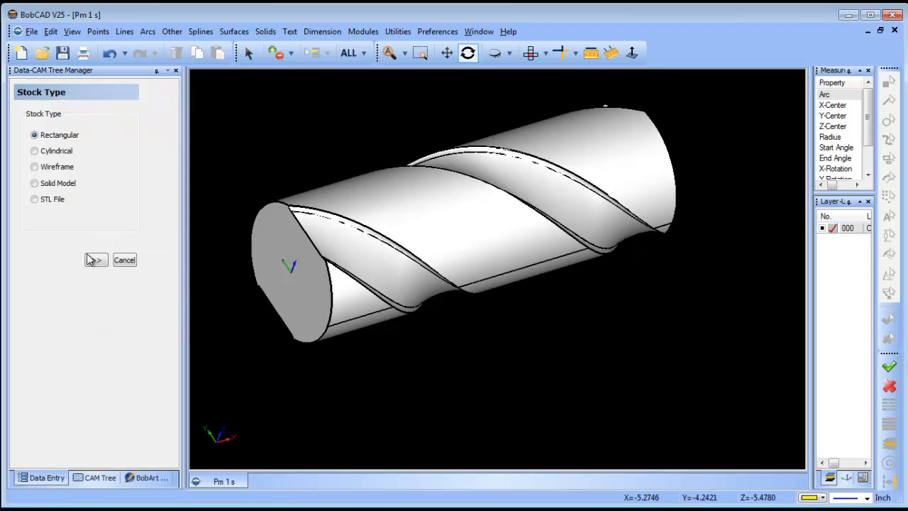
pyautogui.click(95, 260)
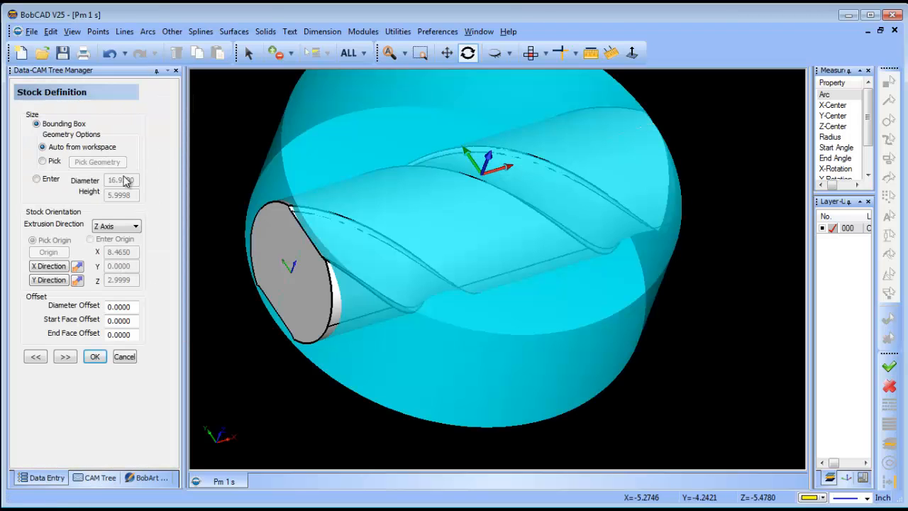
pyautogui.click(135, 226)
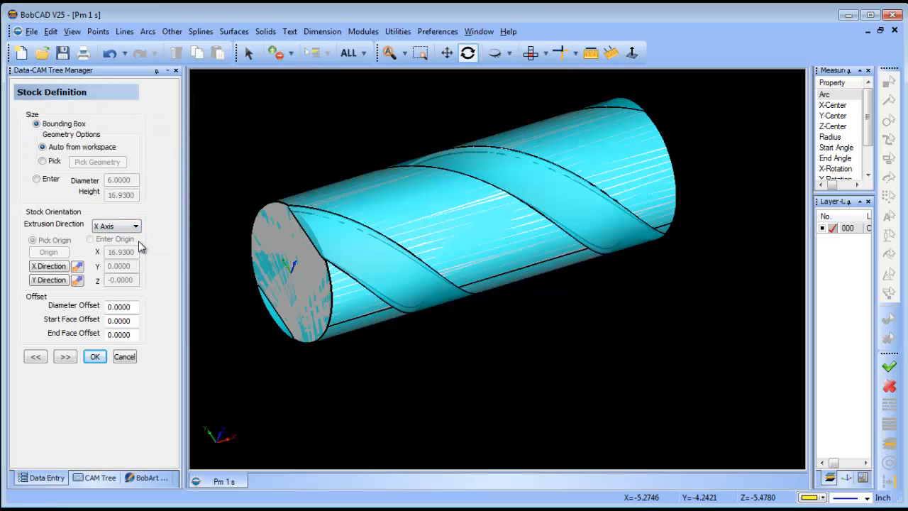
pyautogui.click(94, 356)
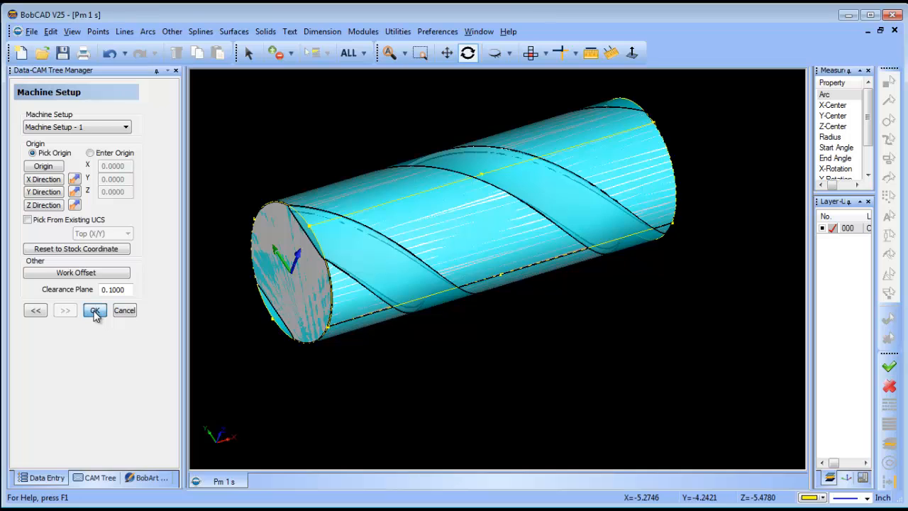
pyautogui.click(94, 310)
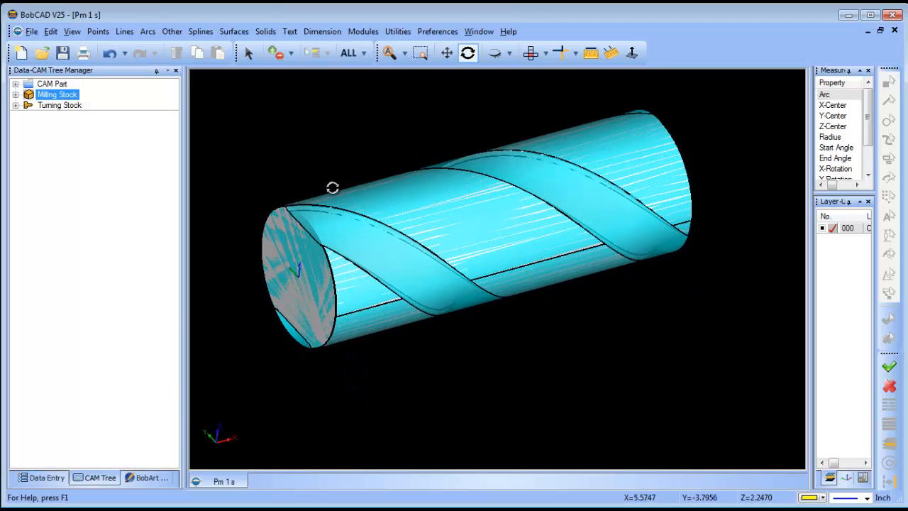
# Apply stock transparency to the milling stock and orbit to view the part inside.
pyautogui.click(14, 95)
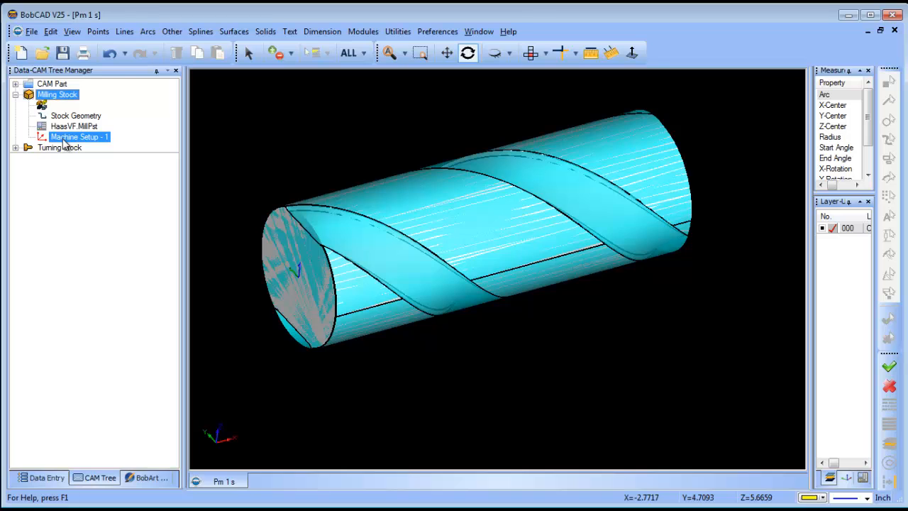
pyautogui.click(57, 95)
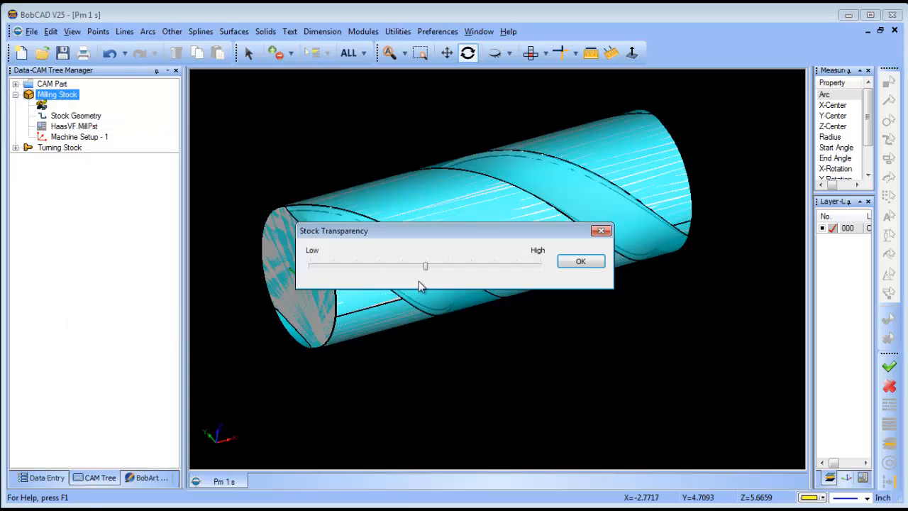
pyautogui.click(580, 261)
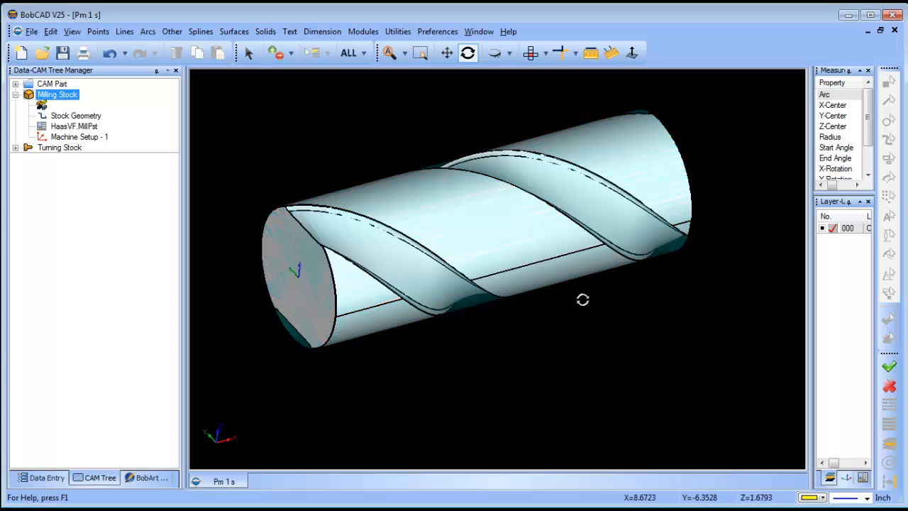
pyautogui.moveTo(583, 299); pyautogui.dragTo(549, 300)
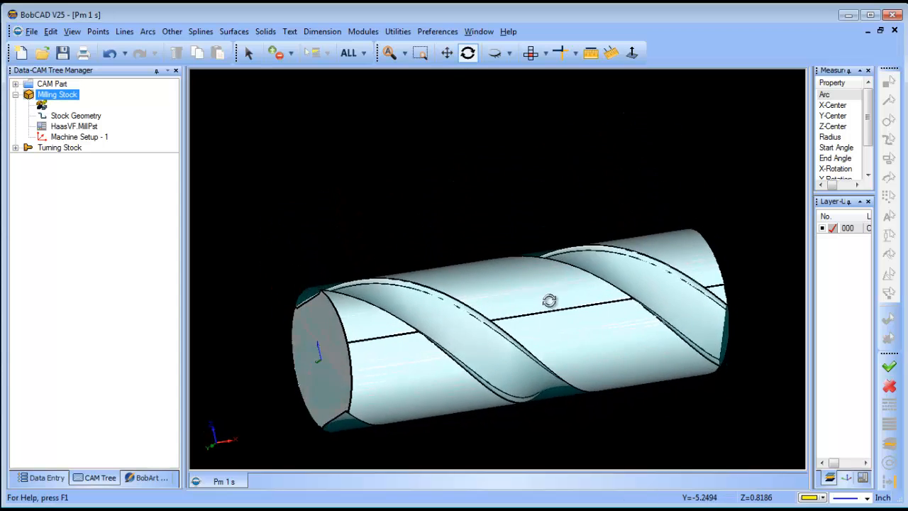
pyautogui.moveTo(550, 301); pyautogui.dragTo(577, 324)
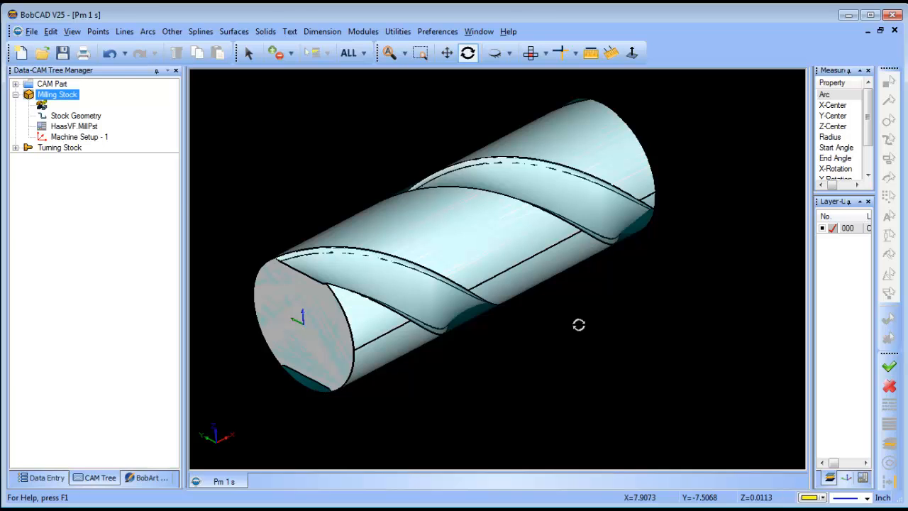
# Add a Mill Multiaxis feature under Machine Setup - 1 using Surface > Morph between 2 curves.
pyautogui.rightClick(78, 137)
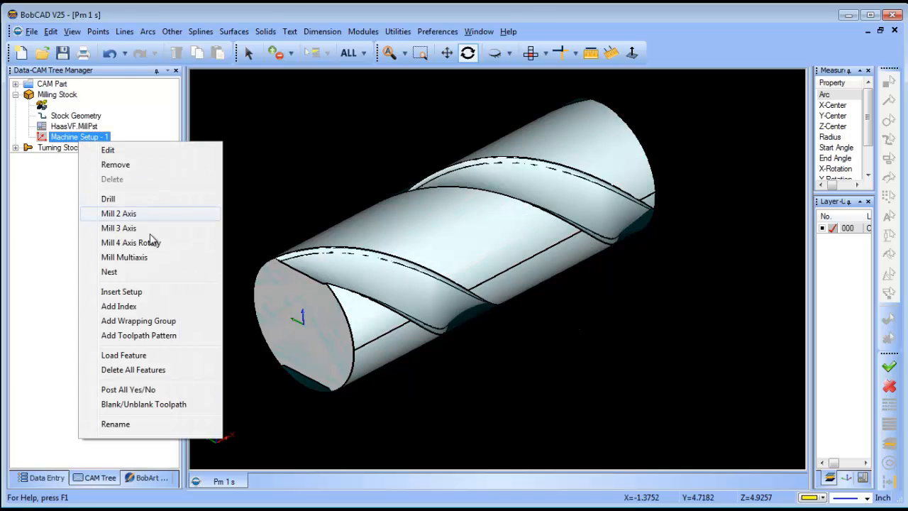
pyautogui.click(124, 256)
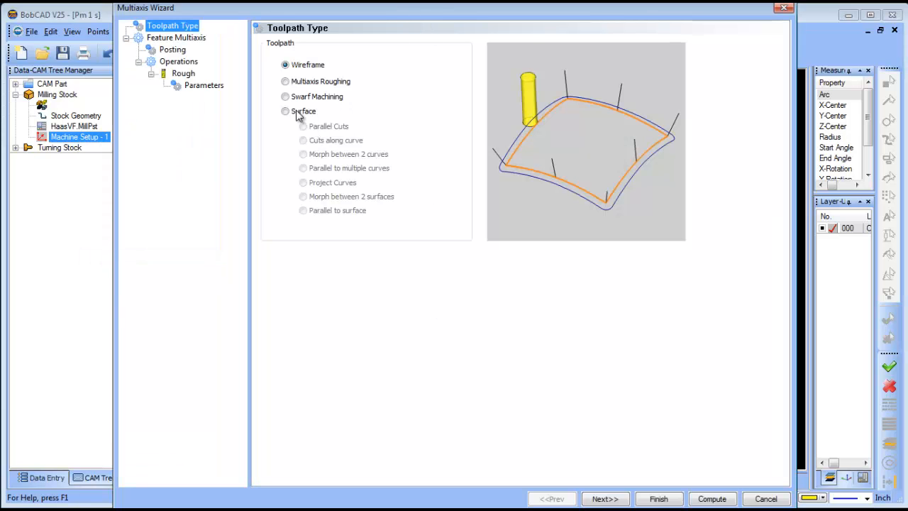
pyautogui.click(285, 112)
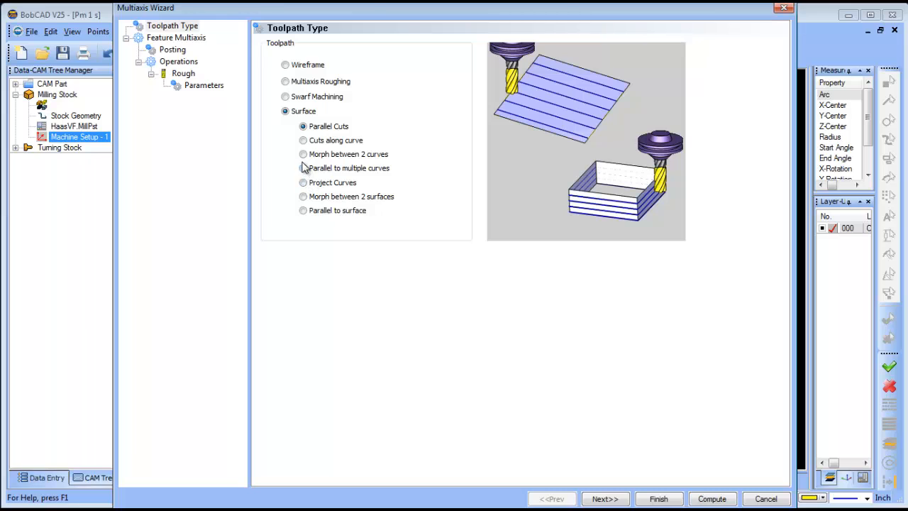
pyautogui.click(303, 154)
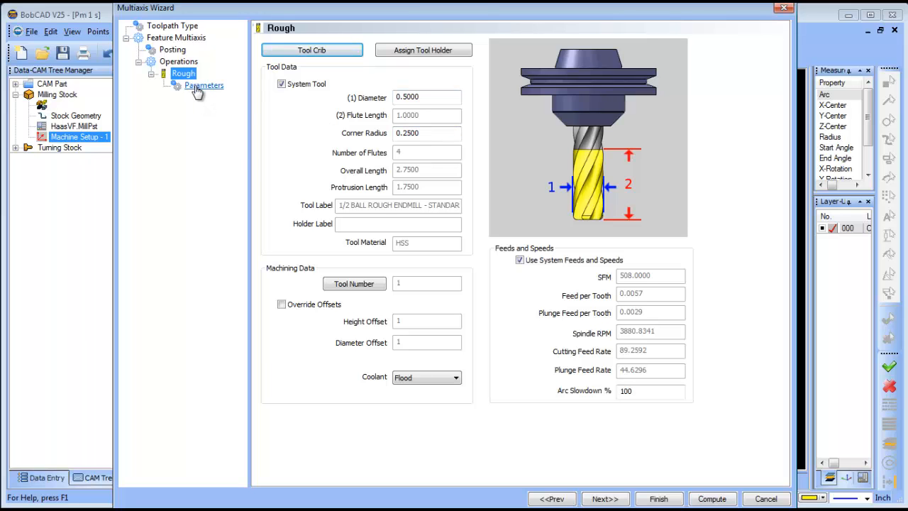
pyautogui.click(204, 85)
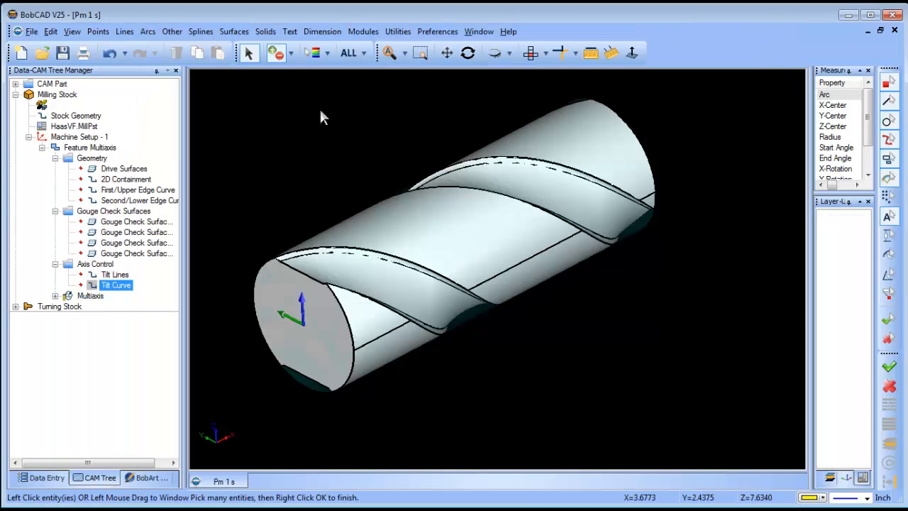
# Display the Rough > Parameters Surface paths tab in the Multiaxis Wizard.
pyautogui.click(323, 254)
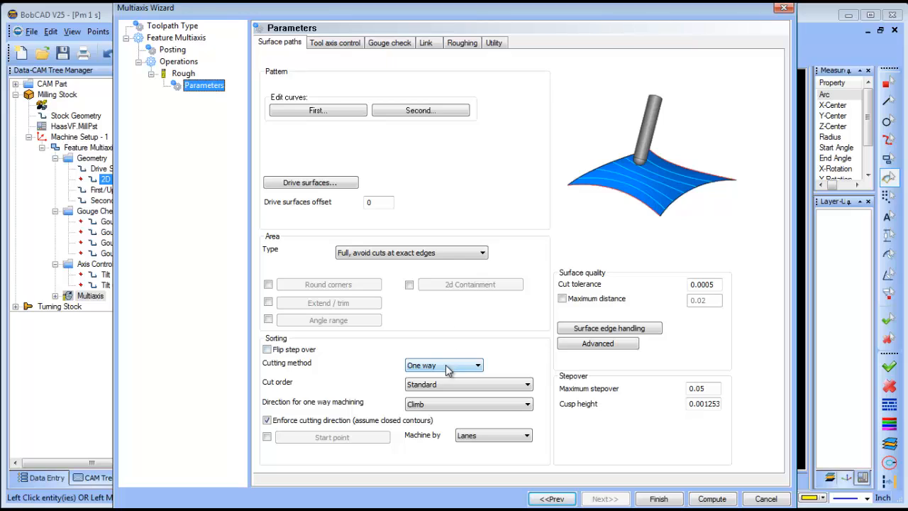
pyautogui.moveTo(467, 377)
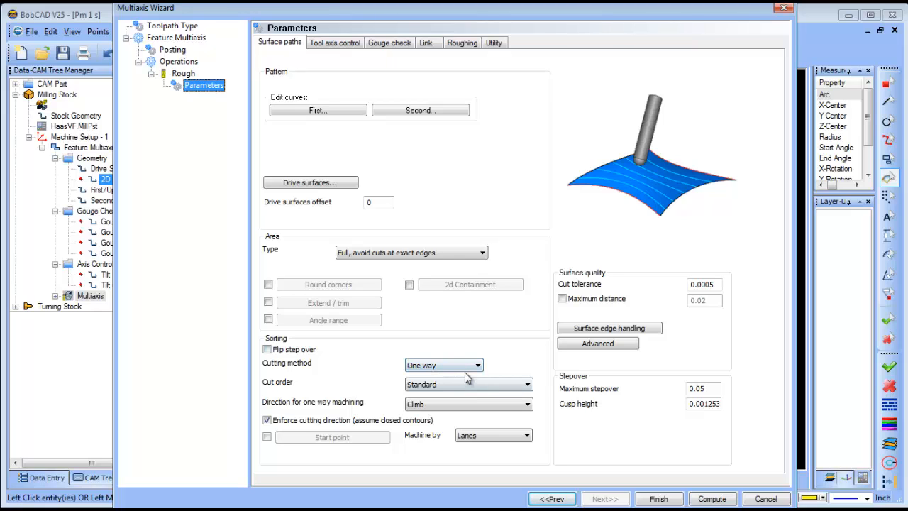
# Keep One way cutting method and set Cut order to From outside to center.
pyautogui.click(474, 364)
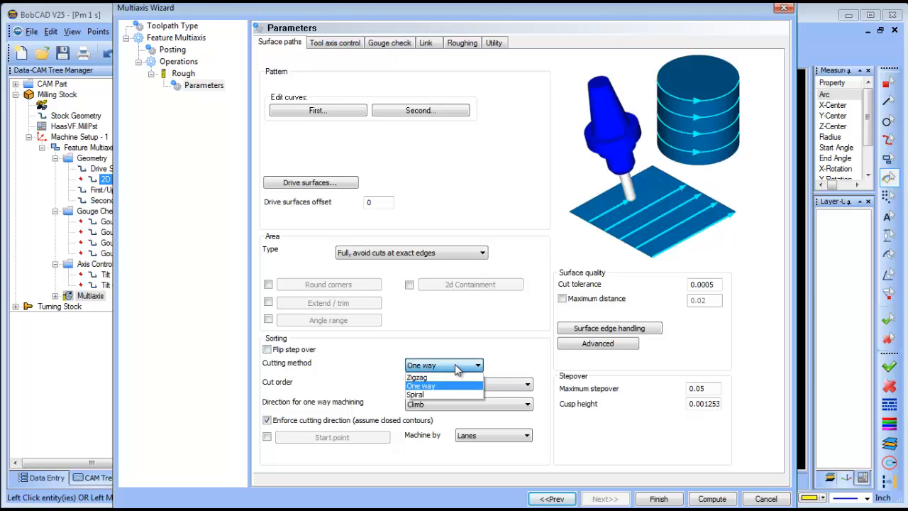
pyautogui.click(420, 386)
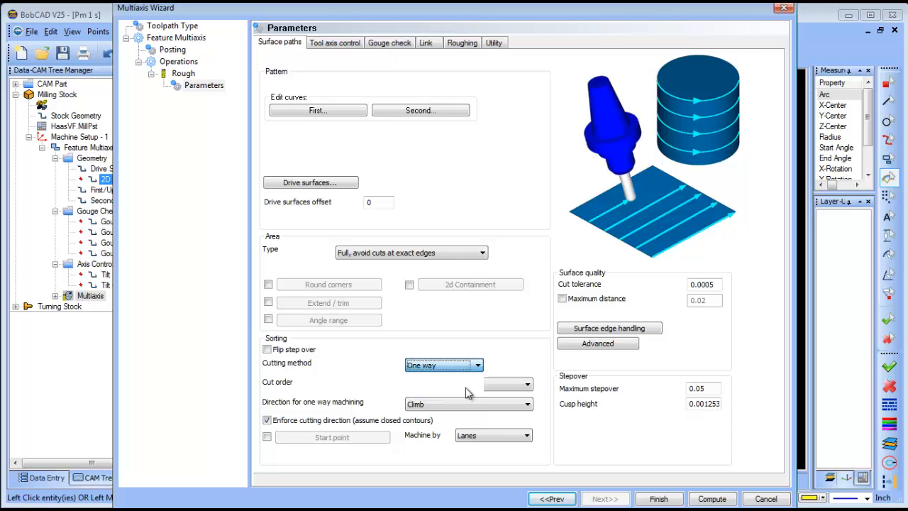
pyautogui.click(529, 383)
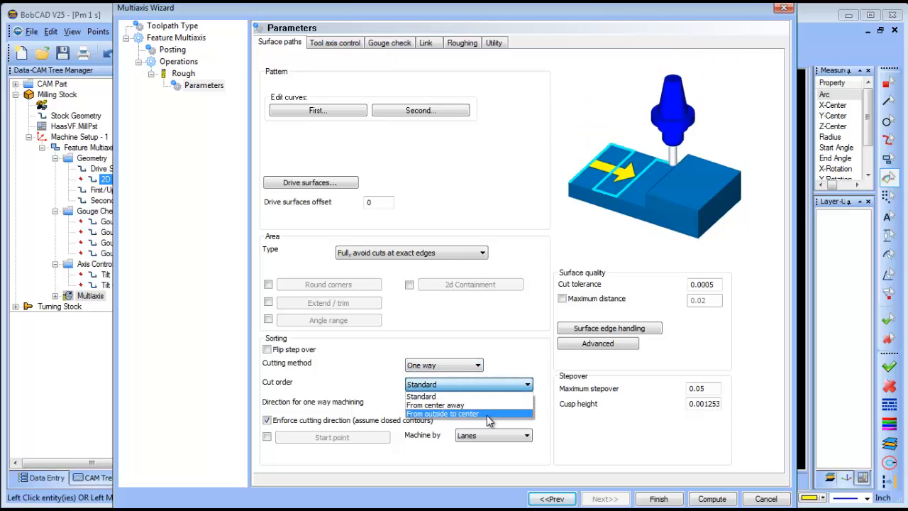
pyautogui.click(454, 413)
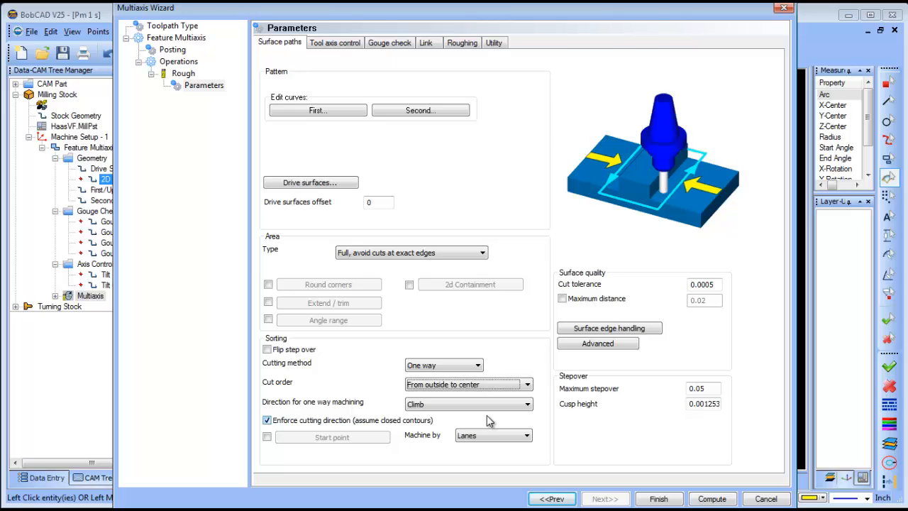
pyautogui.click(334, 42)
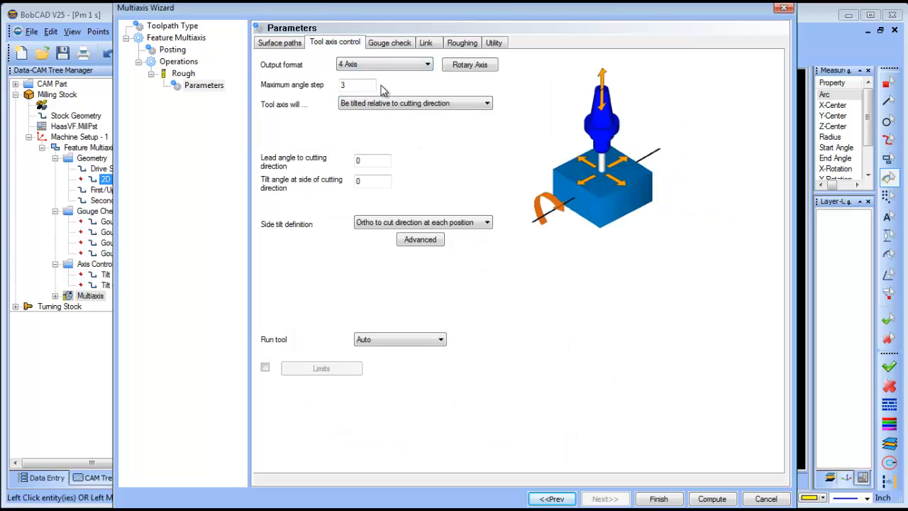
# Review the Gouge check tab, then display the Link parameters.
pyautogui.click(471, 64)
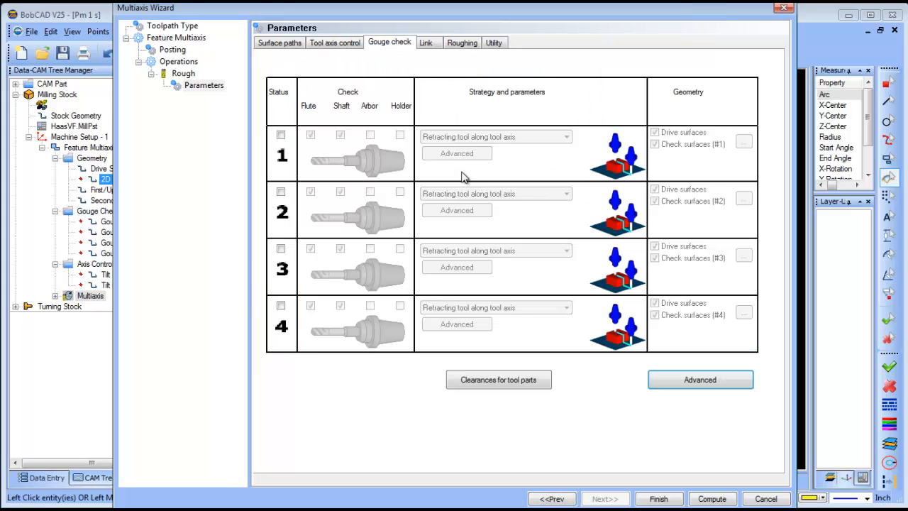
pyautogui.click(426, 42)
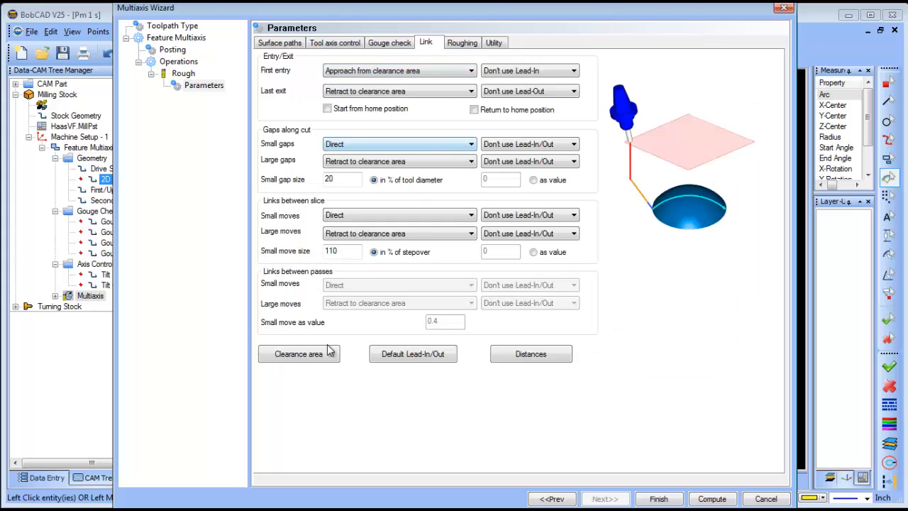
# Set the clearance area Type to Cylinder, Radius 4, Parallel to X, generating the toolpath.
pyautogui.click(298, 353)
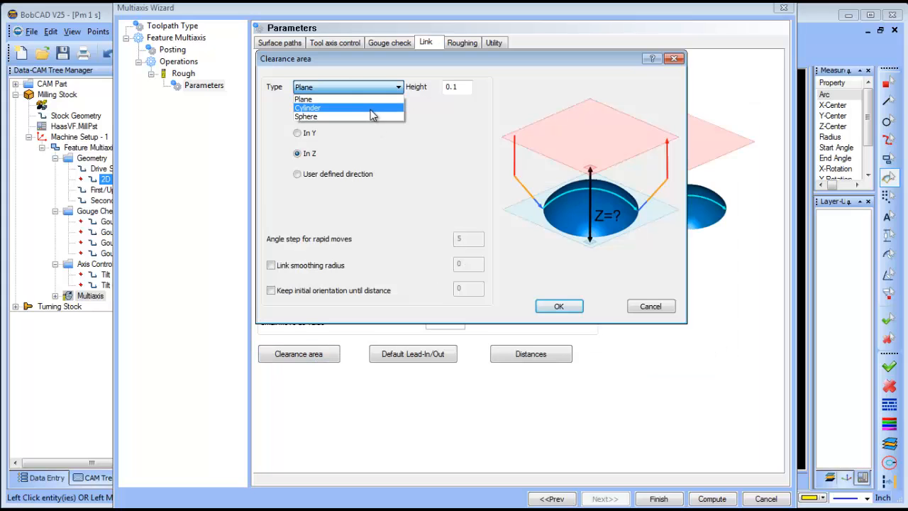
pyautogui.click(322, 107)
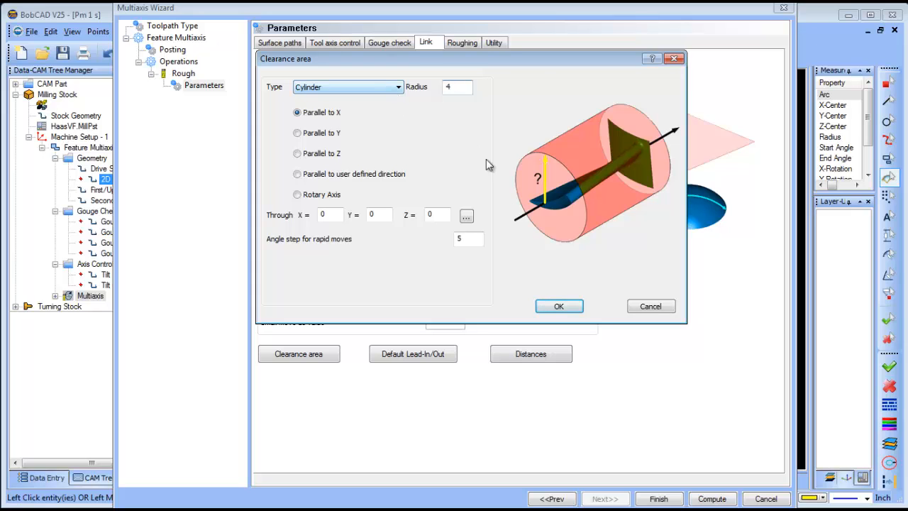
pyautogui.click(558, 306)
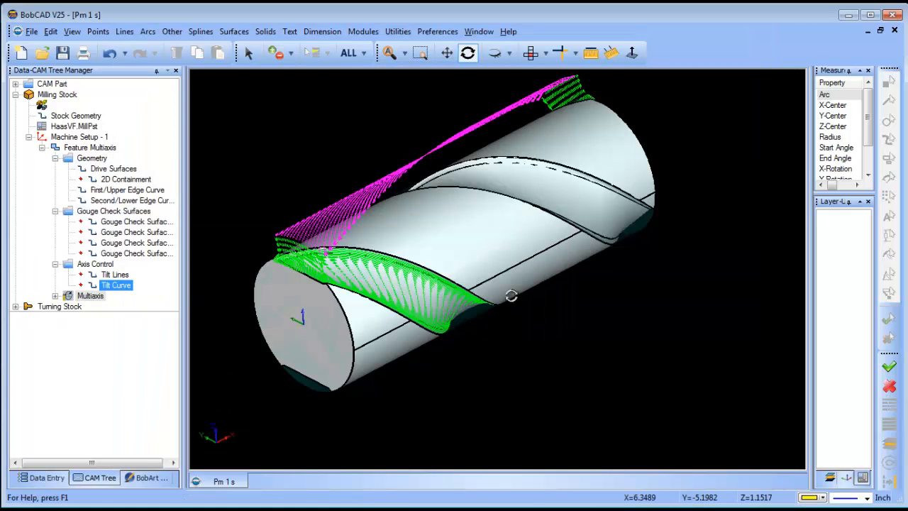
# Orbit and zoom to examine the roughing toolpath where it meets the part's end face.
pyautogui.moveTo(511, 295); pyautogui.dragTo(492, 304)
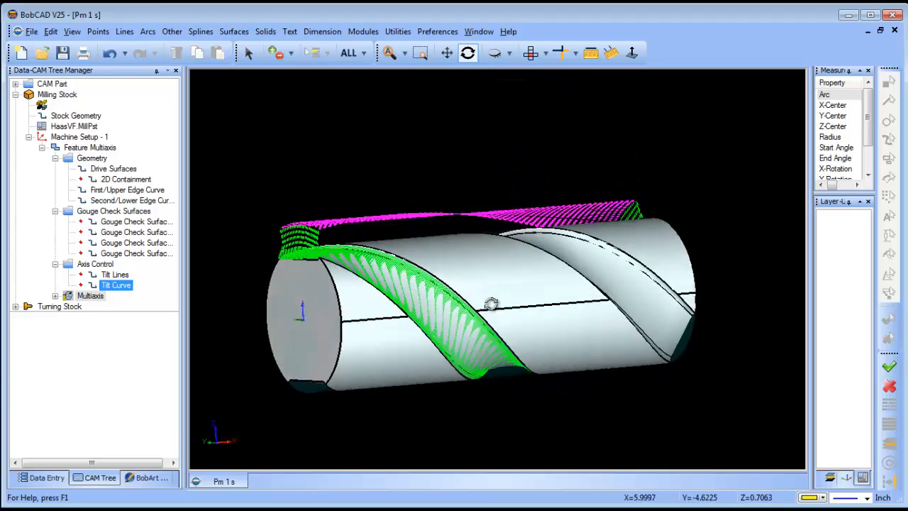
pyautogui.moveTo(492, 303); pyautogui.dragTo(431, 303)
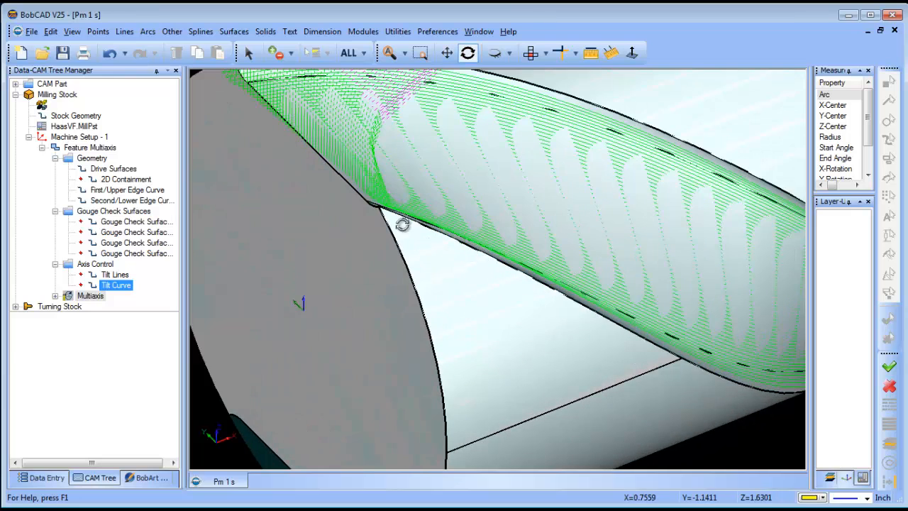
pyautogui.moveTo(402, 225); pyautogui.dragTo(493, 209)
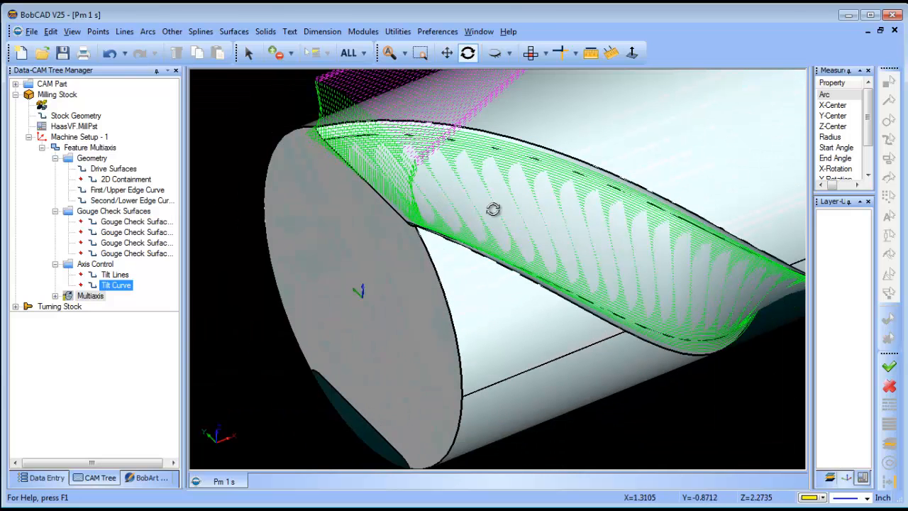
# Extend the Multiaxis roughing toolpath start and end by 100% of tool diameter.
pyautogui.rightClick(90, 295)
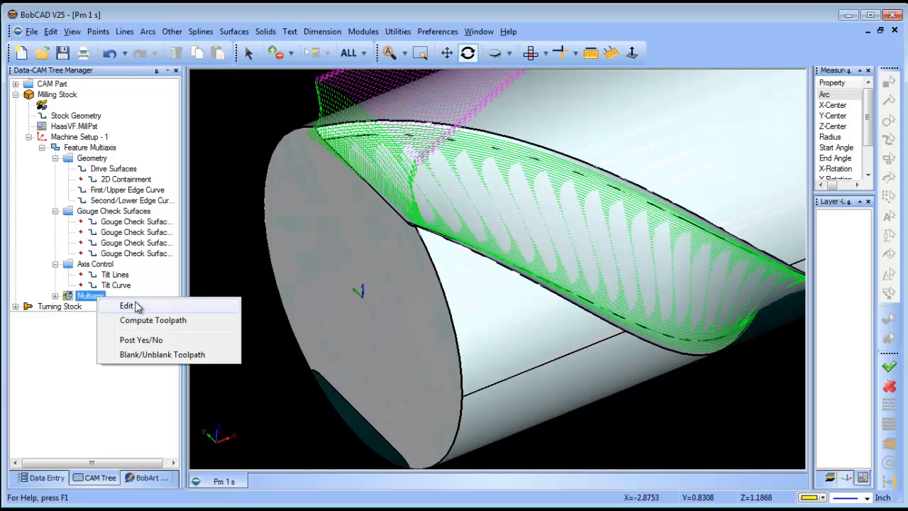
pyautogui.click(126, 305)
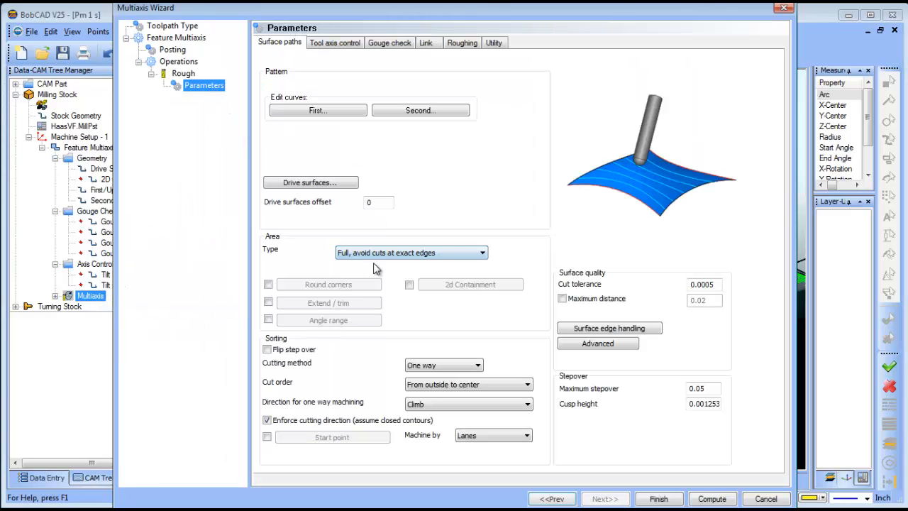
pyautogui.moveTo(293, 316)
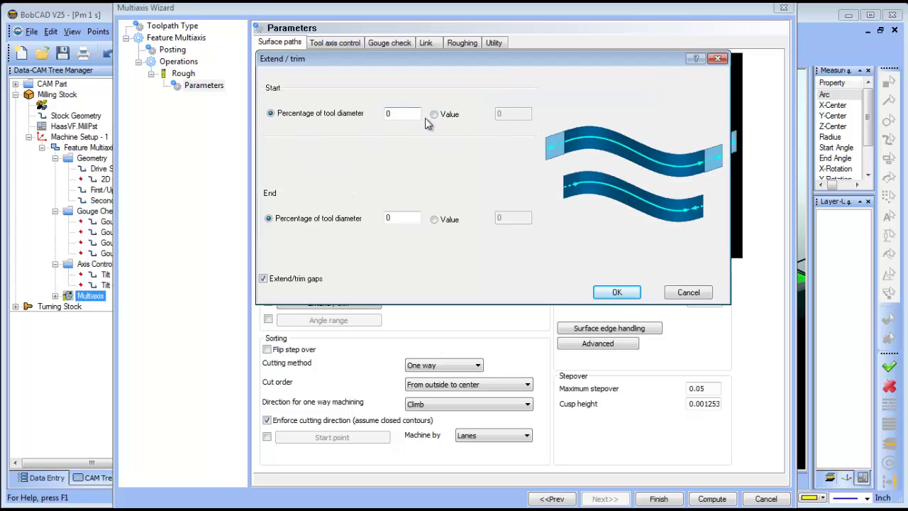
pyautogui.write('100')
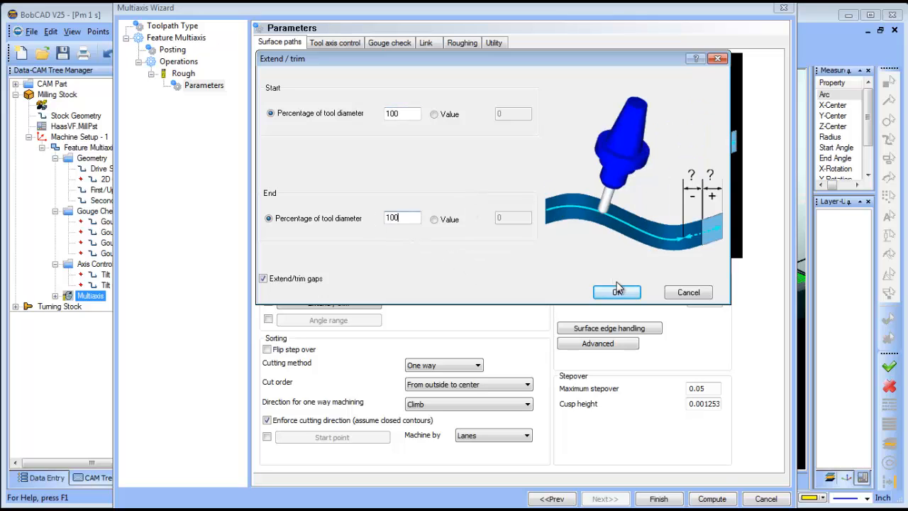
pyautogui.click(617, 291)
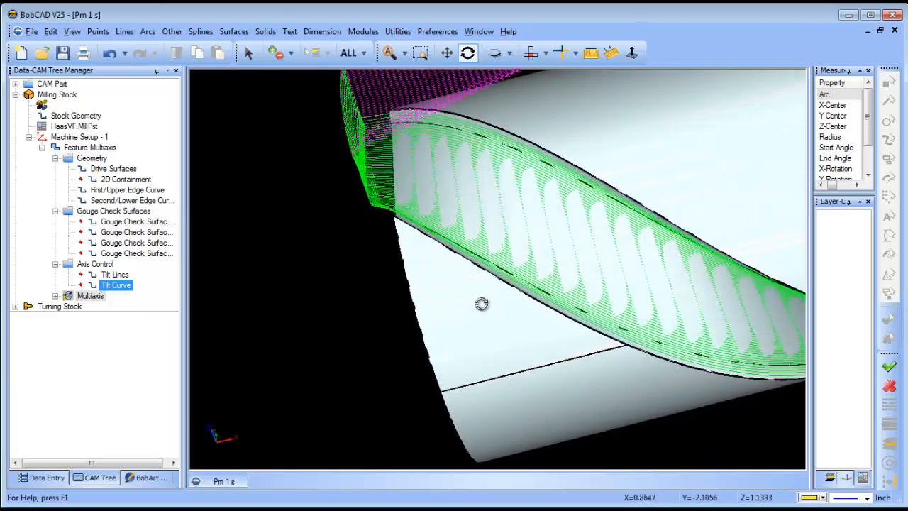
pyautogui.moveTo(481, 303); pyautogui.dragTo(536, 308)
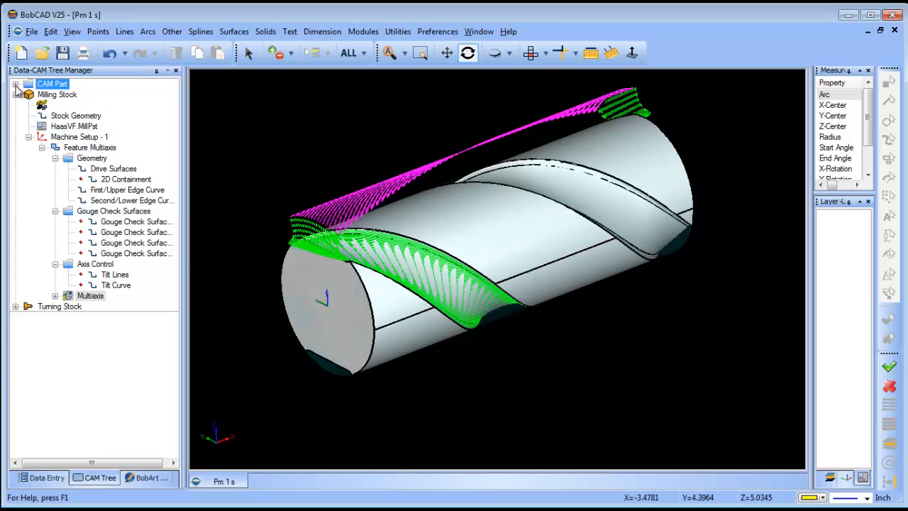
# Change the part's current machine settings to the BC_4x_Mill 4-axis mill.
pyautogui.rightClick(69, 95)
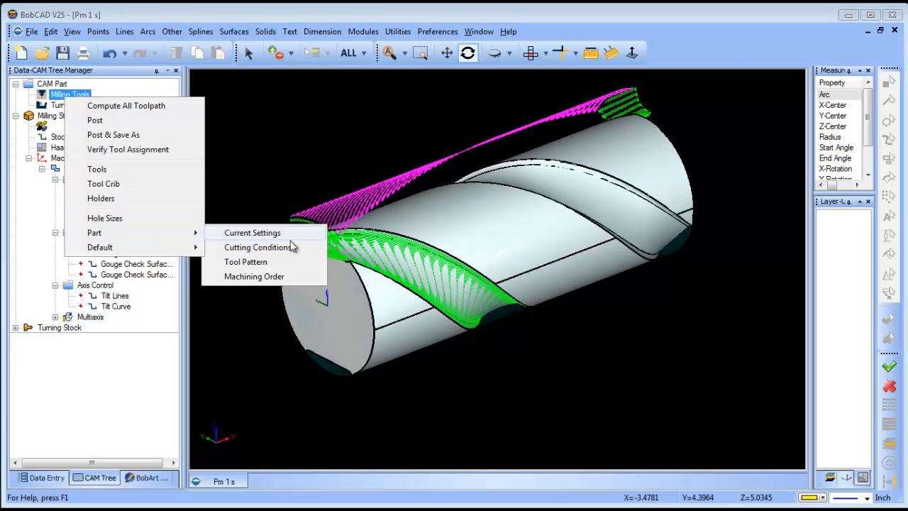
pyautogui.click(252, 233)
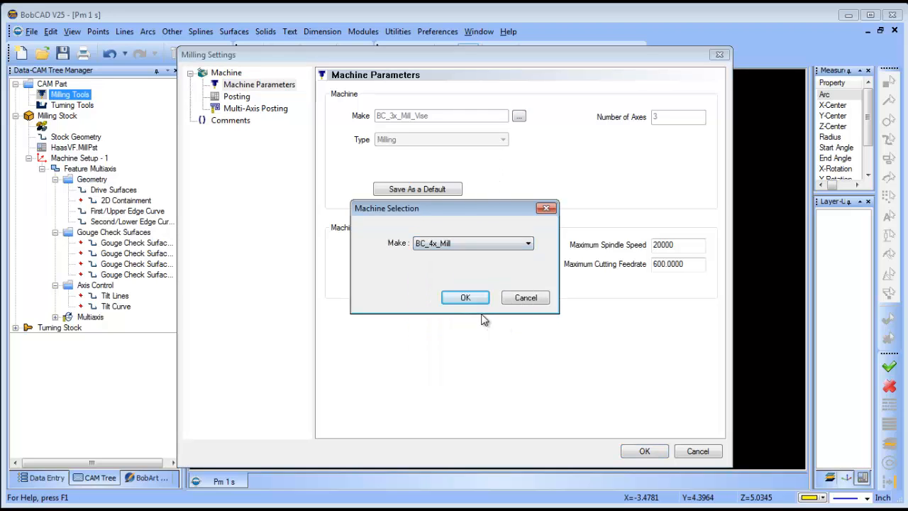
pyautogui.click(464, 297)
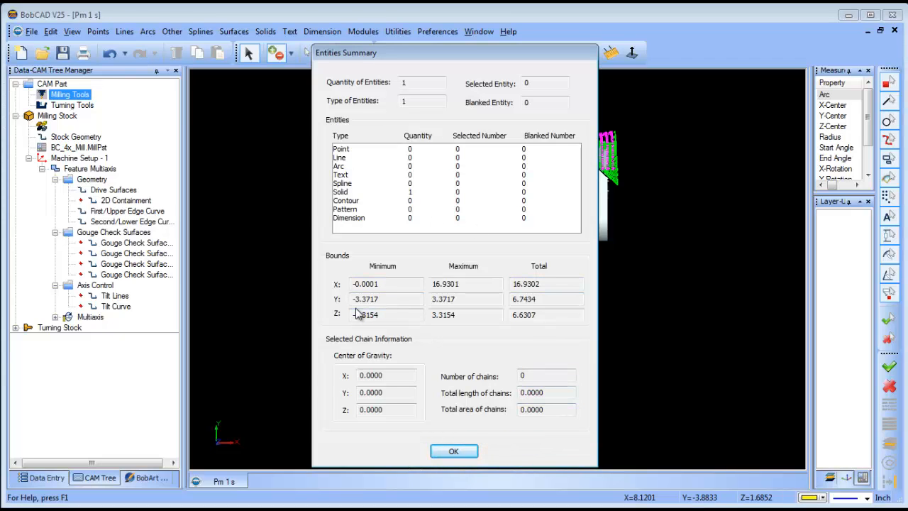
# Set the work offset X to 17 and launch the 4-axis machining simulation.
pyautogui.click(453, 450)
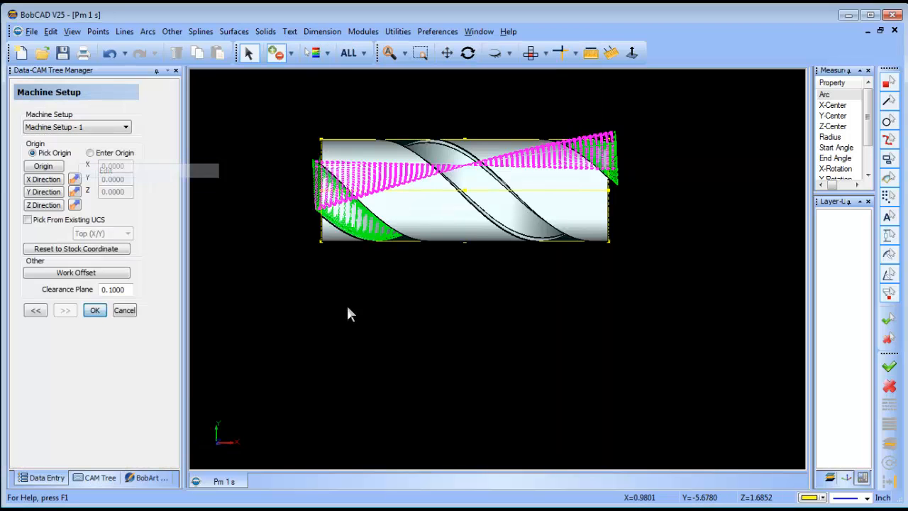
pyautogui.click(76, 273)
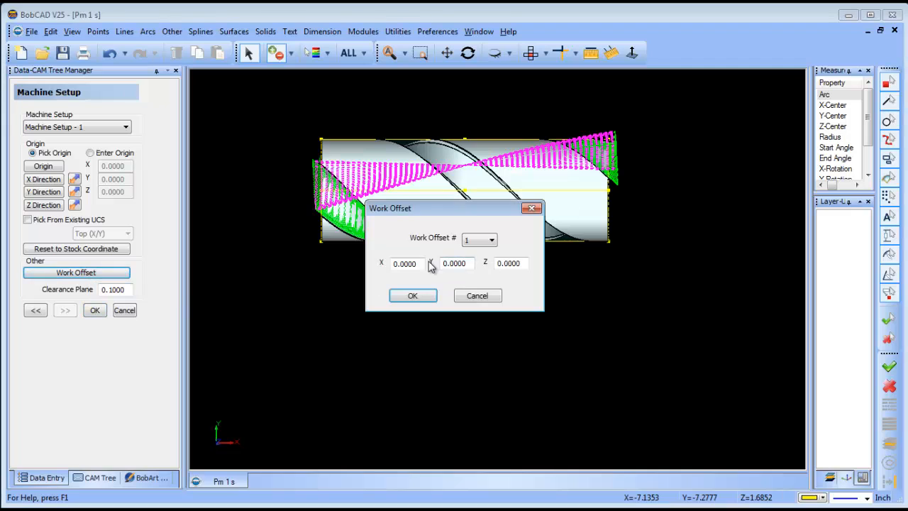
pyautogui.write('17')
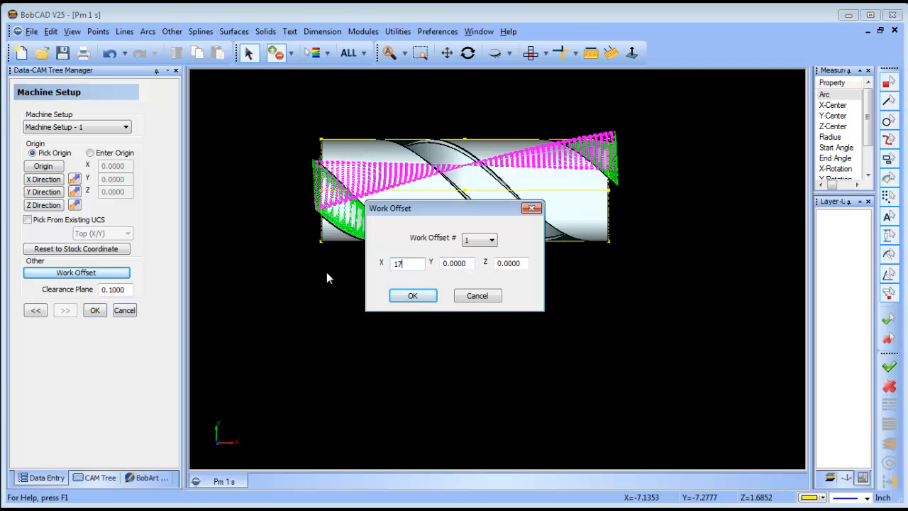
pyautogui.click(412, 295)
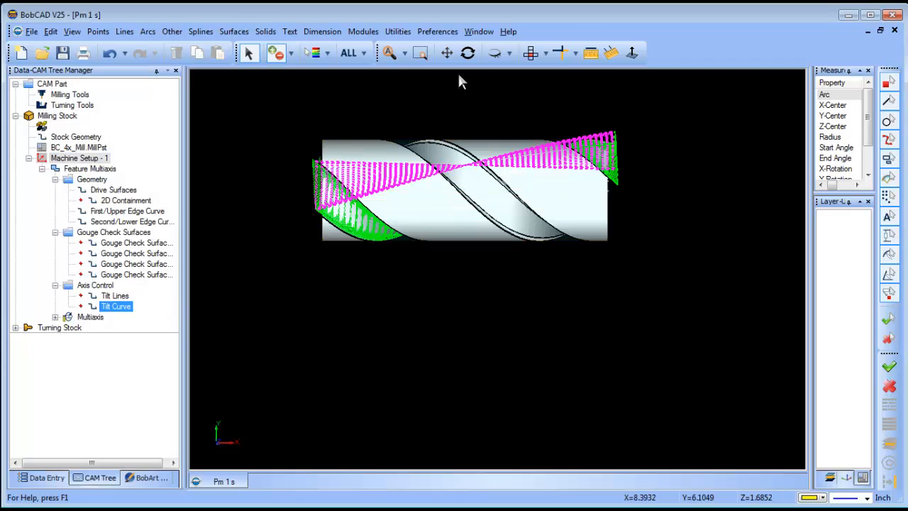
pyautogui.click(363, 32)
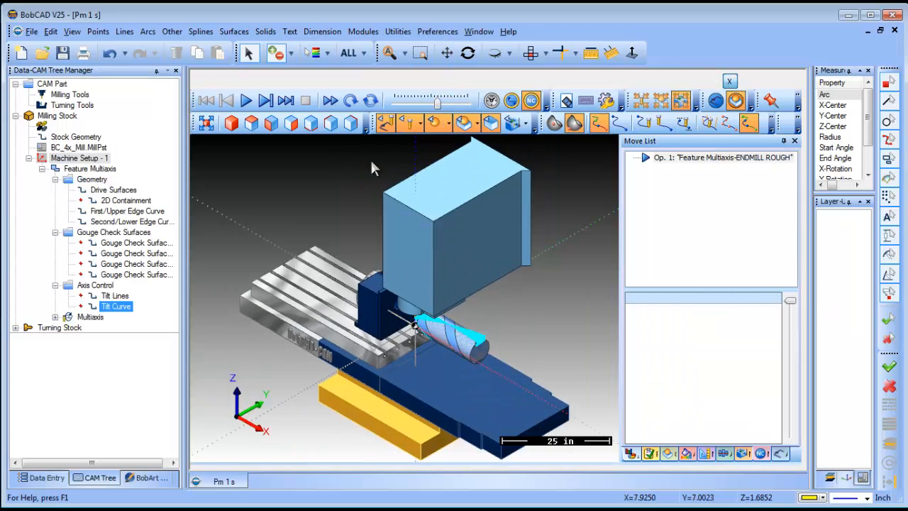
# Reopen Machine Setup - 1 and verify the work offset X is 17.
pyautogui.rightClick(78, 158)
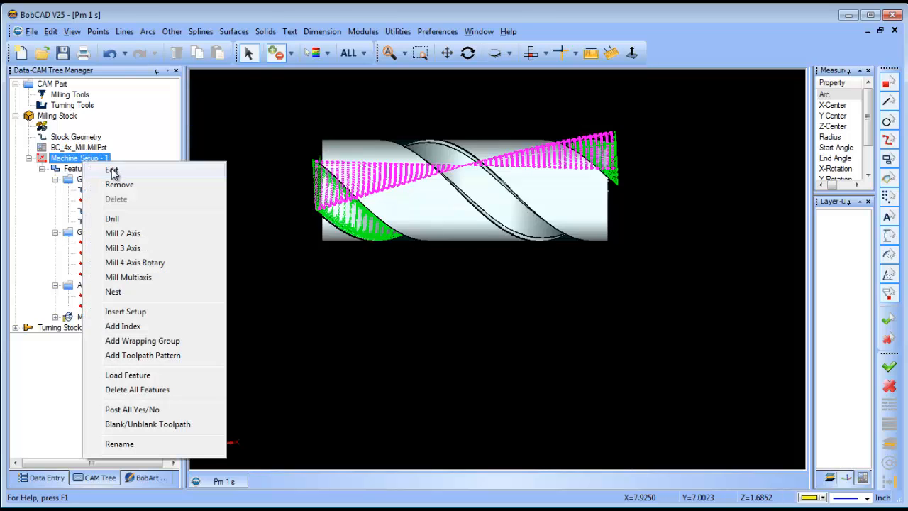
pyautogui.click(111, 170)
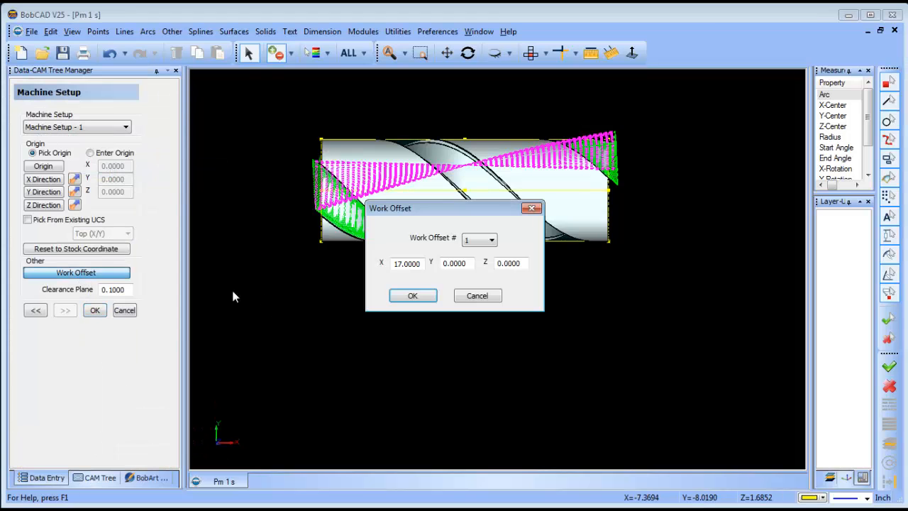
pyautogui.click(406, 263)
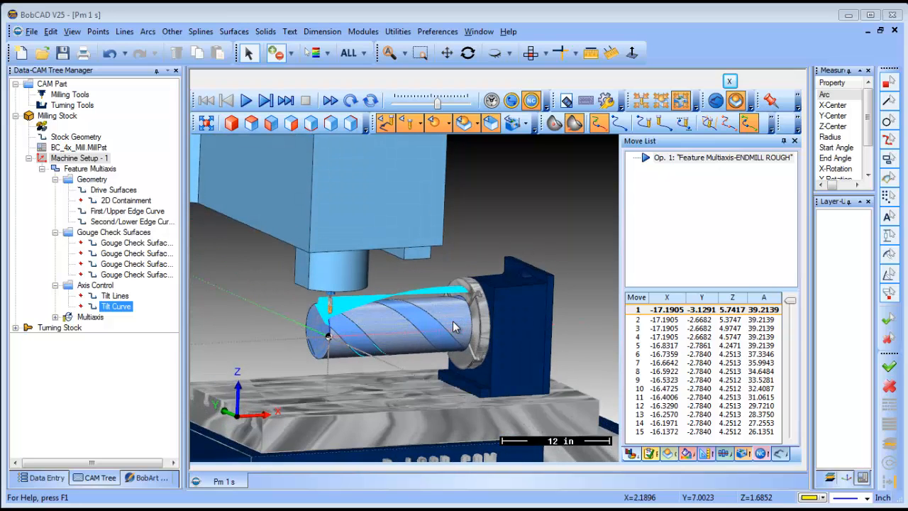
pyautogui.moveTo(464, 295)
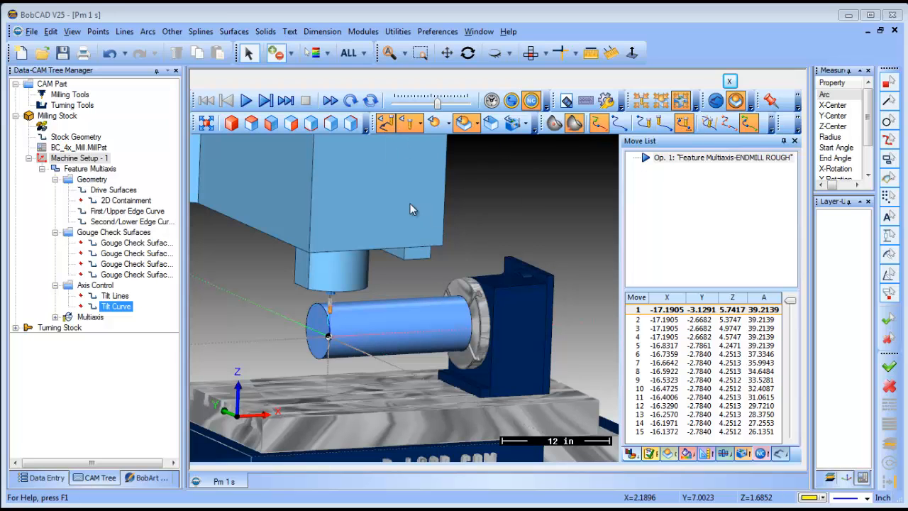
# Play the roughing simulation, adjusting playback speed while it cuts one helical flute.
pyautogui.click(246, 100)
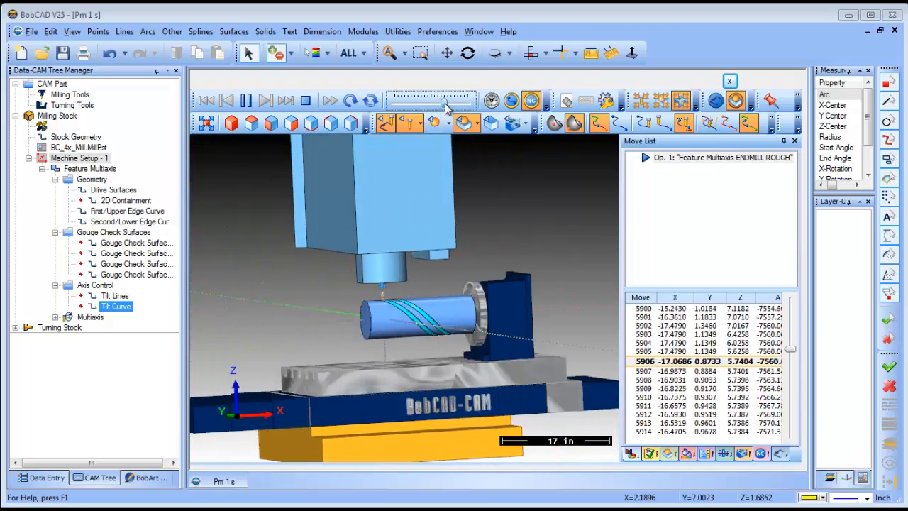
pyautogui.click(267, 100)
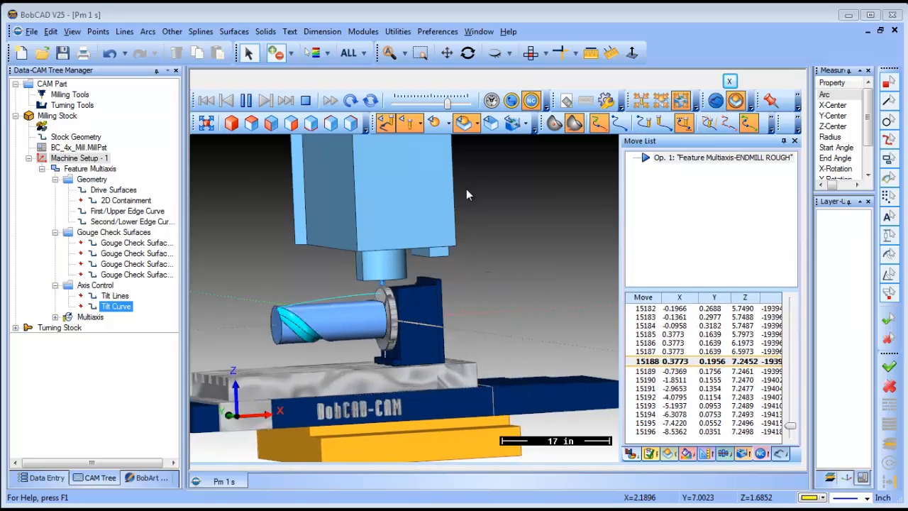
pyautogui.click(246, 100)
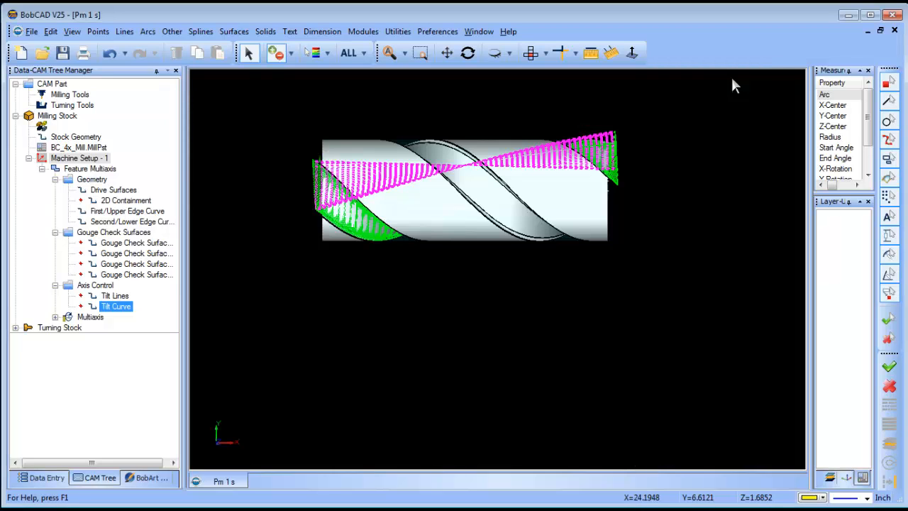
# Edit the Multiaxis operation's Roughing settings and turn on stock definition.
pyautogui.moveTo(461, 177); pyautogui.dragTo(567, 235)
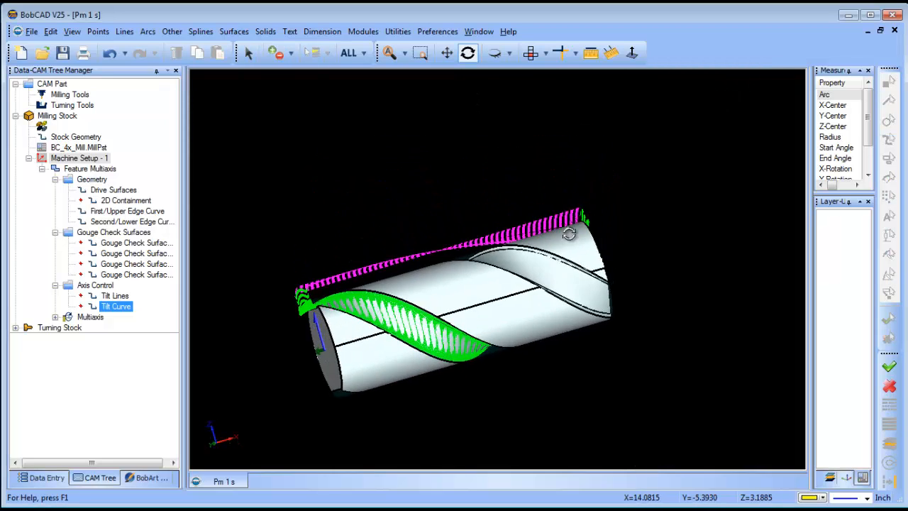
pyautogui.moveTo(567, 234); pyautogui.dragTo(585, 289)
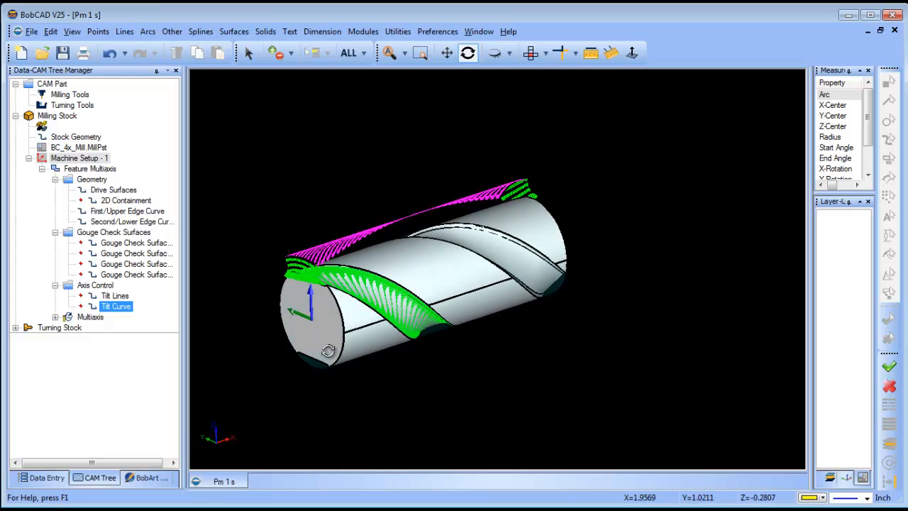
pyautogui.rightClick(88, 316)
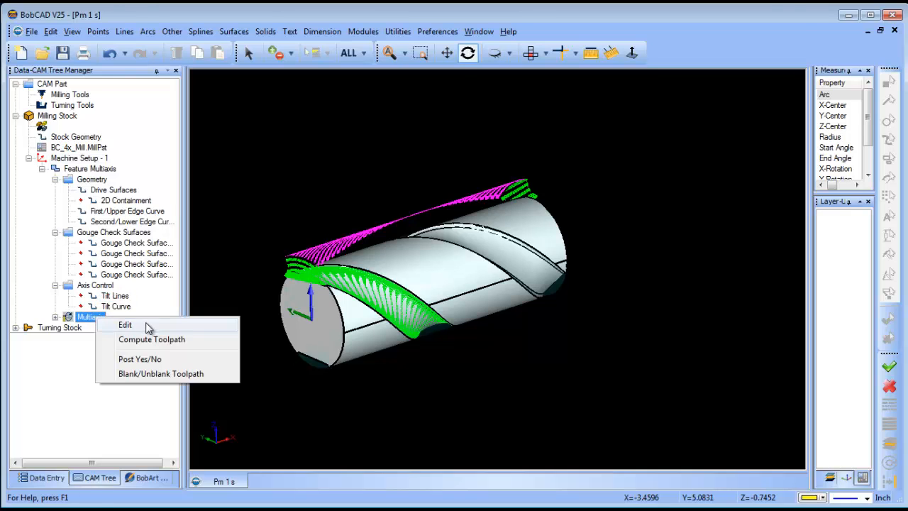
pyautogui.click(125, 325)
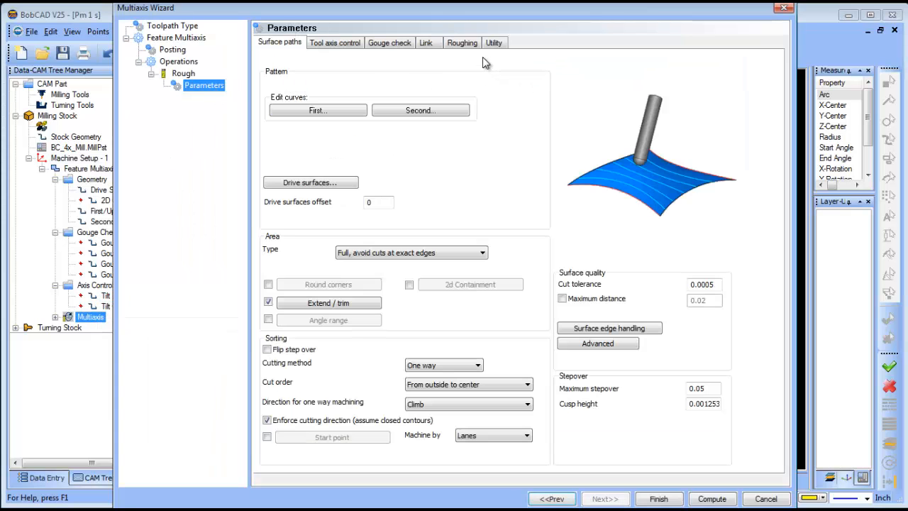
pyautogui.click(462, 43)
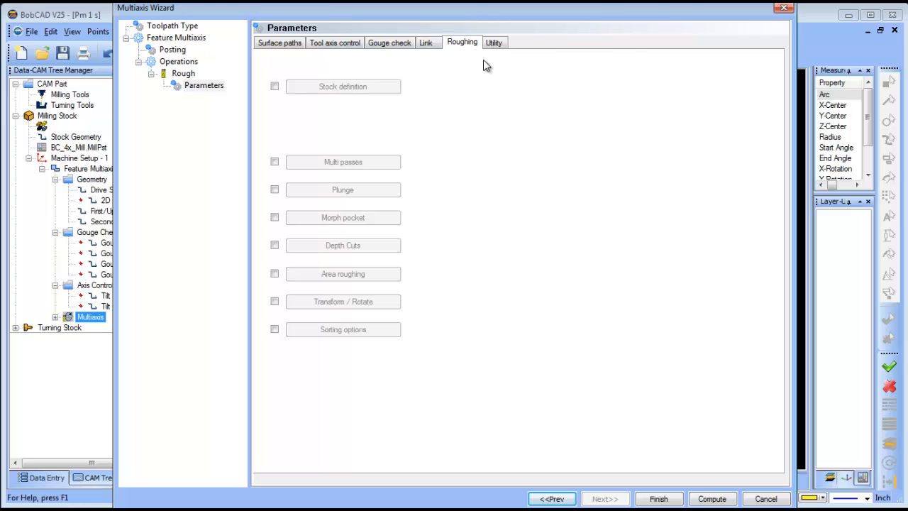
pyautogui.click(274, 86)
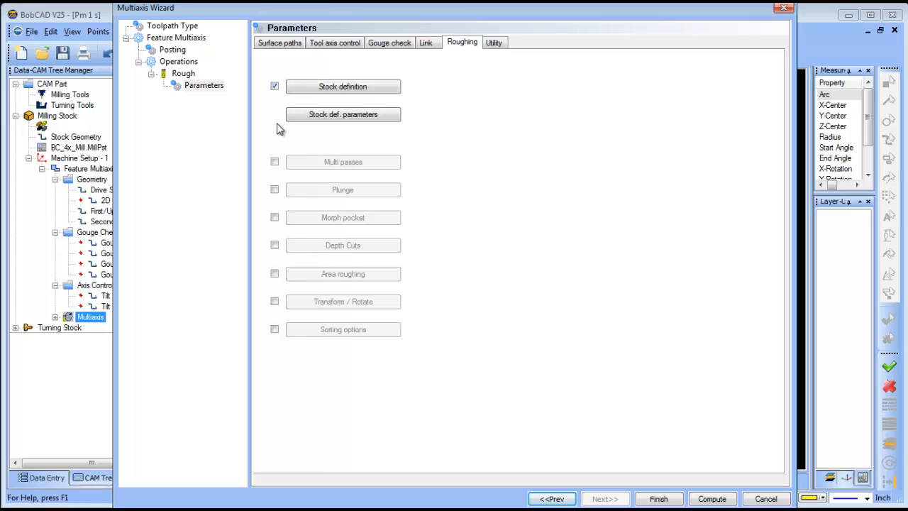
# Enable Transform / Rotate about X with a 180° rotation angle.
pyautogui.click(275, 302)
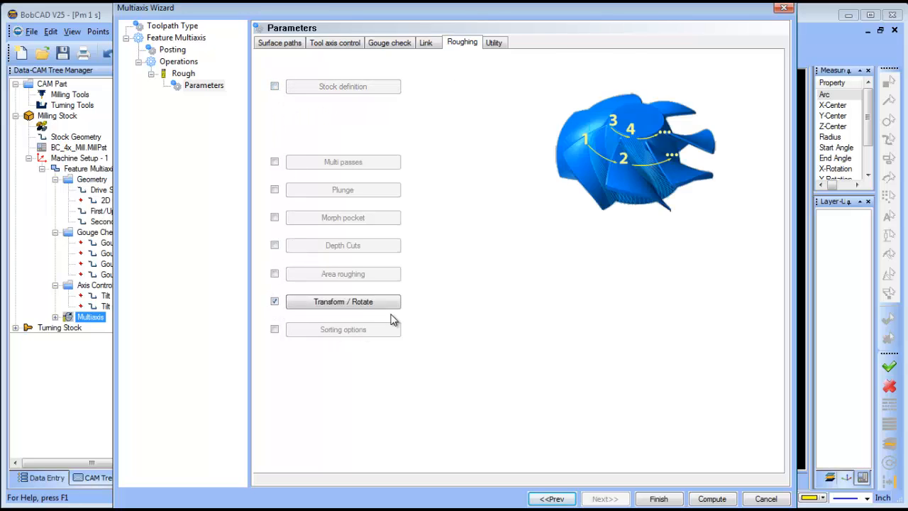
pyautogui.click(342, 302)
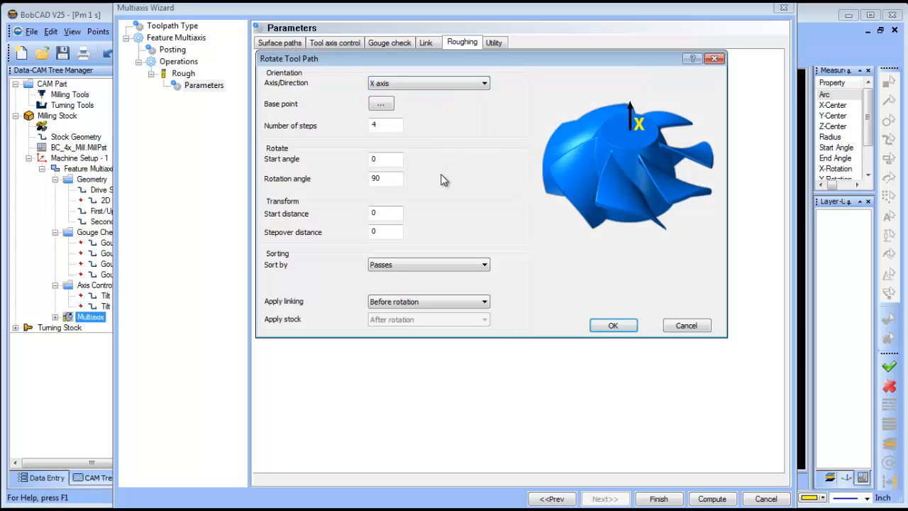
pyautogui.click(385, 178)
pyautogui.write('180')
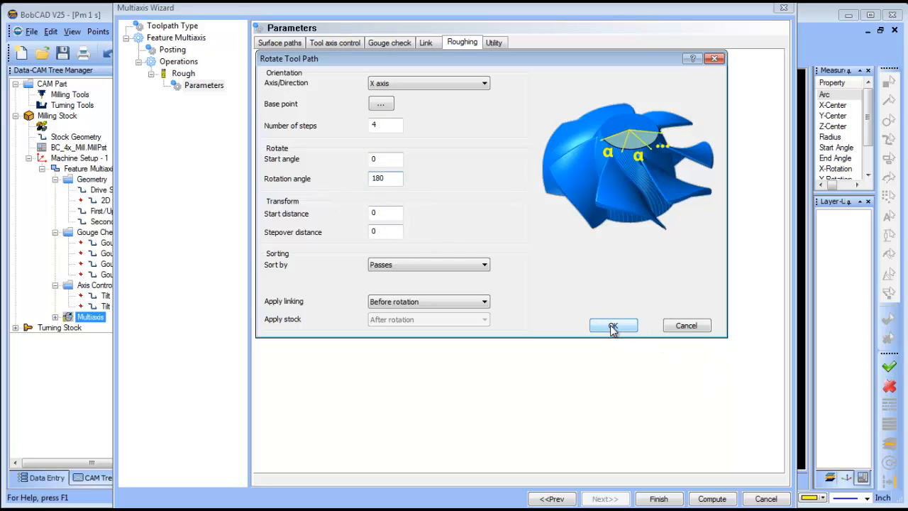
pyautogui.click(612, 325)
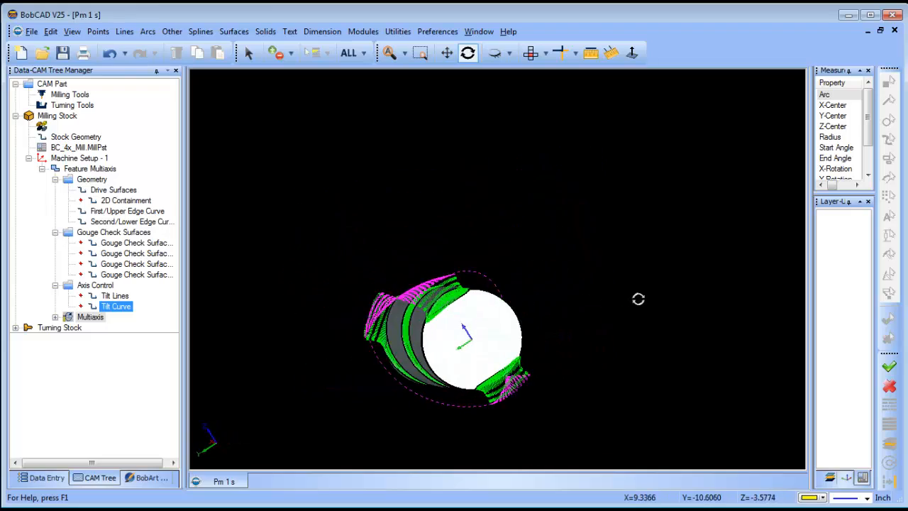
# Recompute the Multiaxis toolpath and select the edge curve and 2D Containment geometry.
pyautogui.click(90, 316)
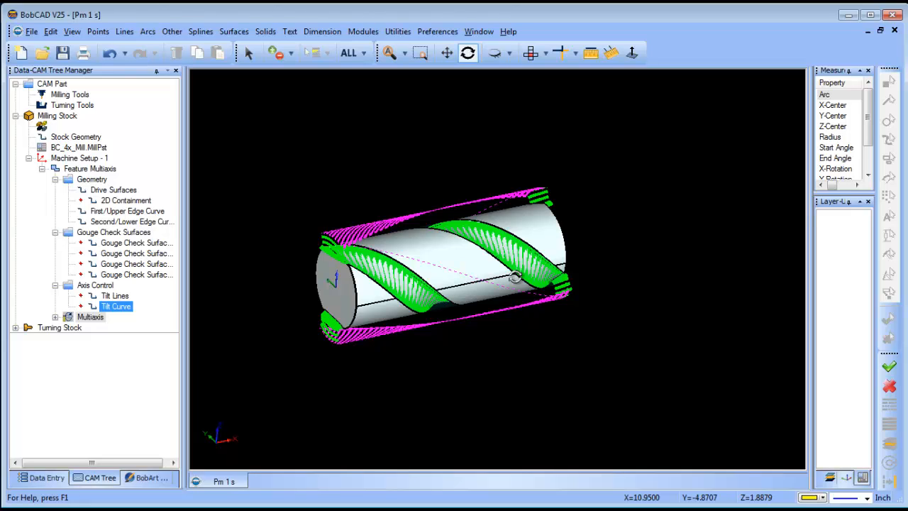
pyautogui.click(128, 222)
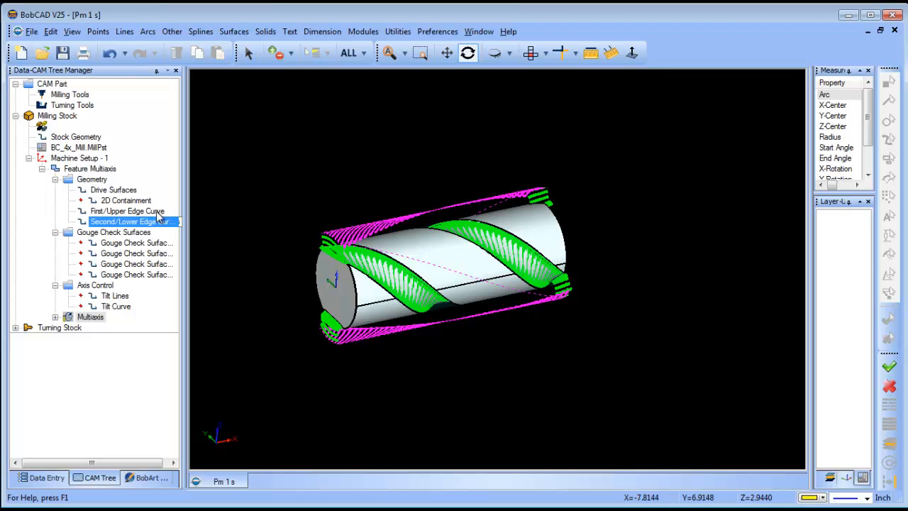
pyautogui.click(126, 200)
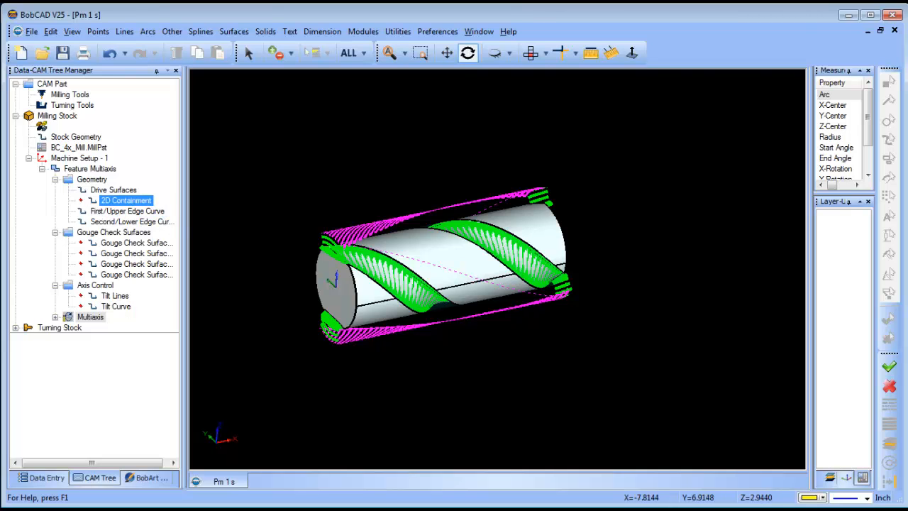